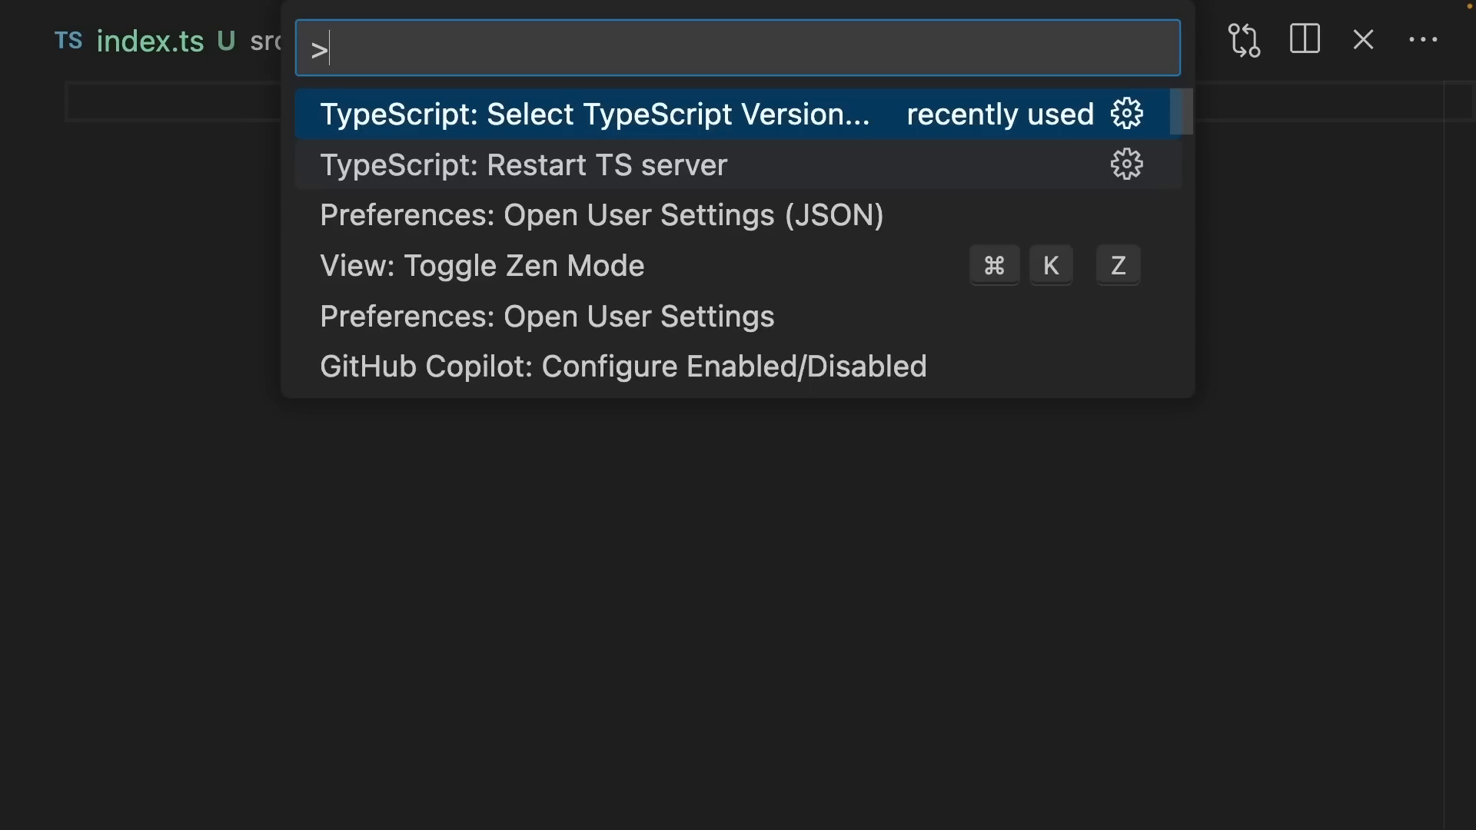
- Choose the TypeScript version the editor uses for this project
click(593, 114)
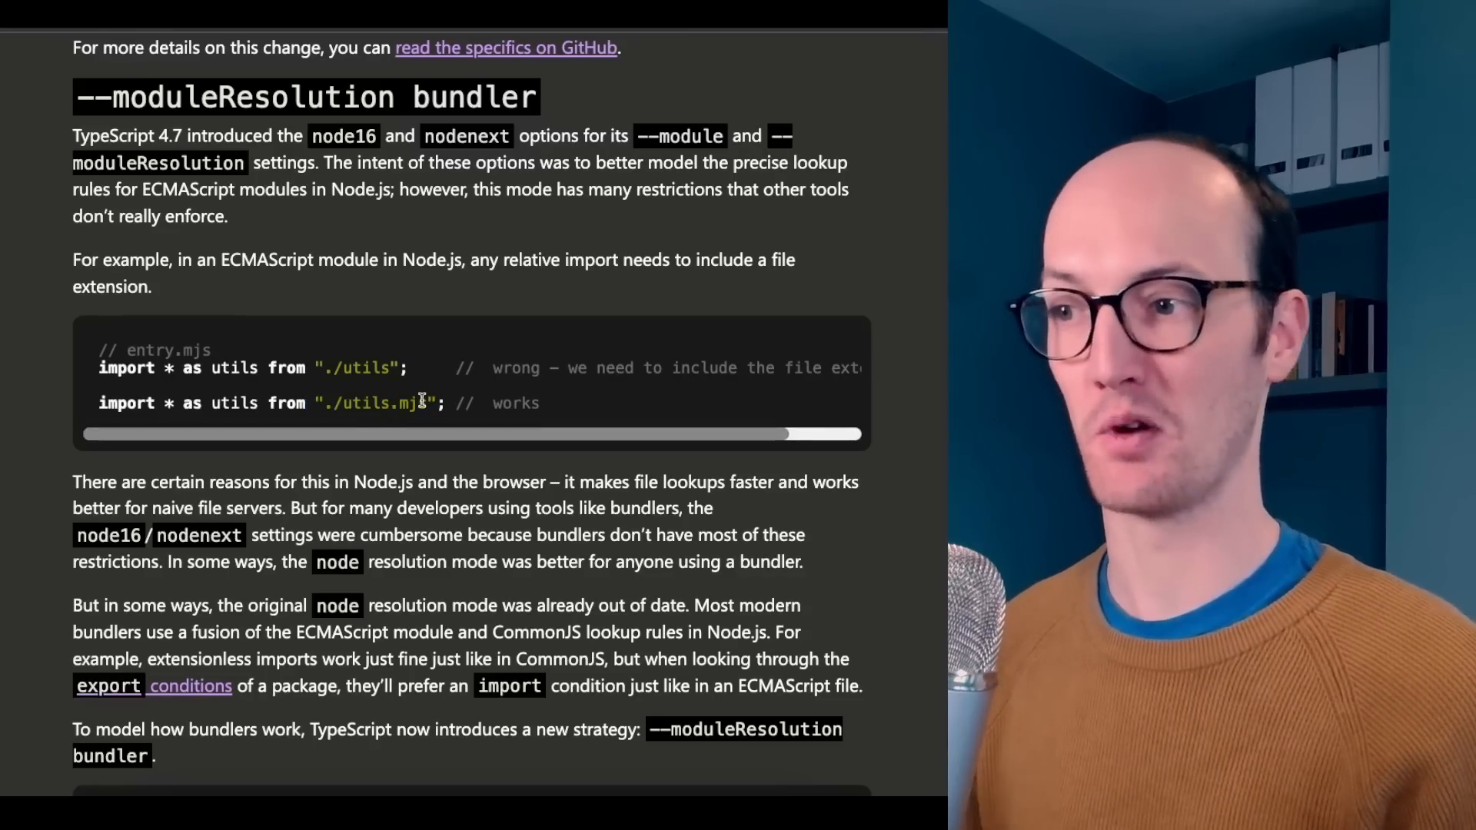
- Scroll the TypeScript 5.0 release notes down to the --moduleResolution bundler section
scroll(down, 3)
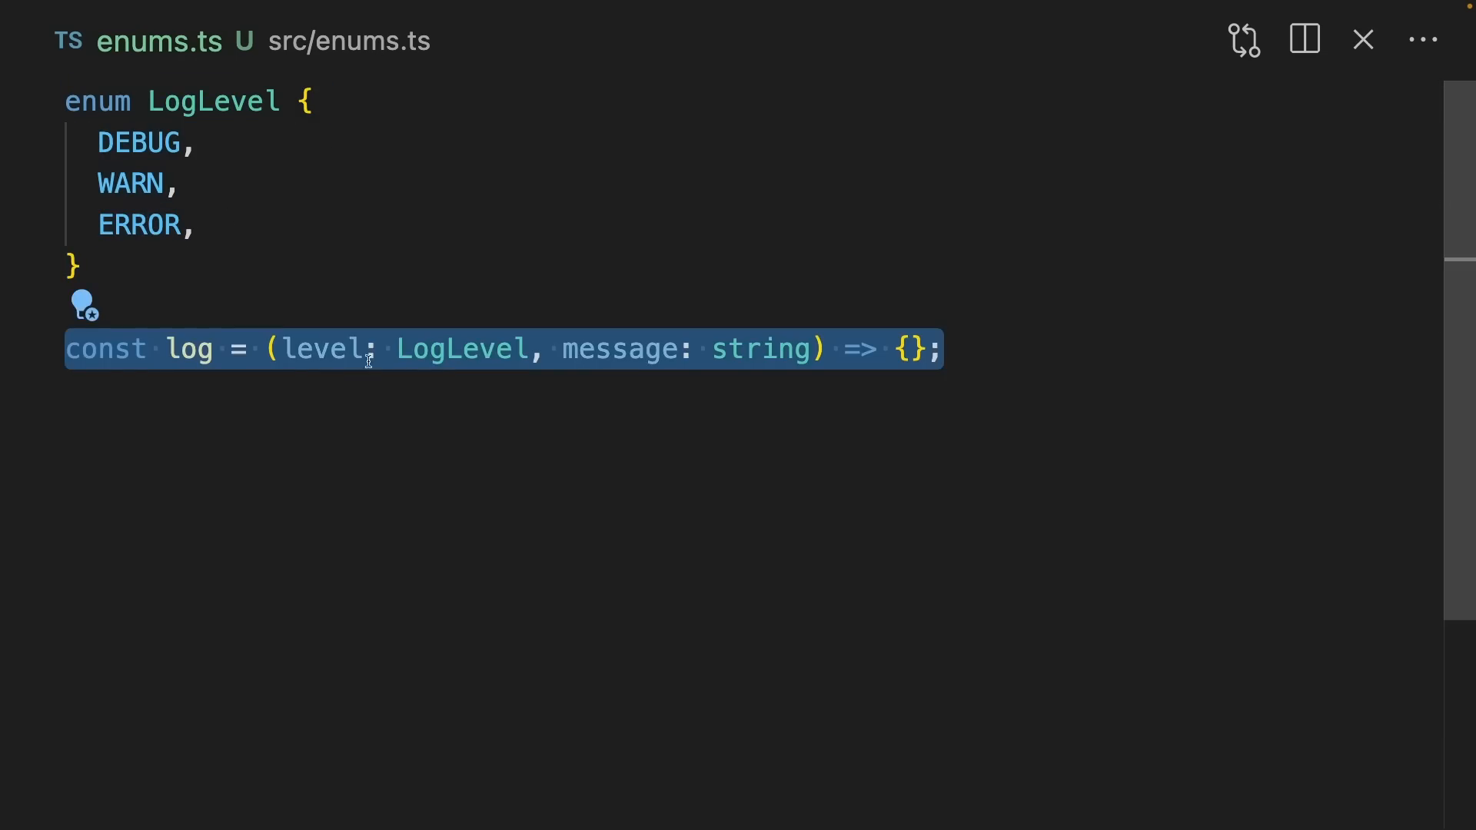
- Add a log(4123, 'Debugging message') call below the log function, then delete the invalid 4123 level
click(743, 349)
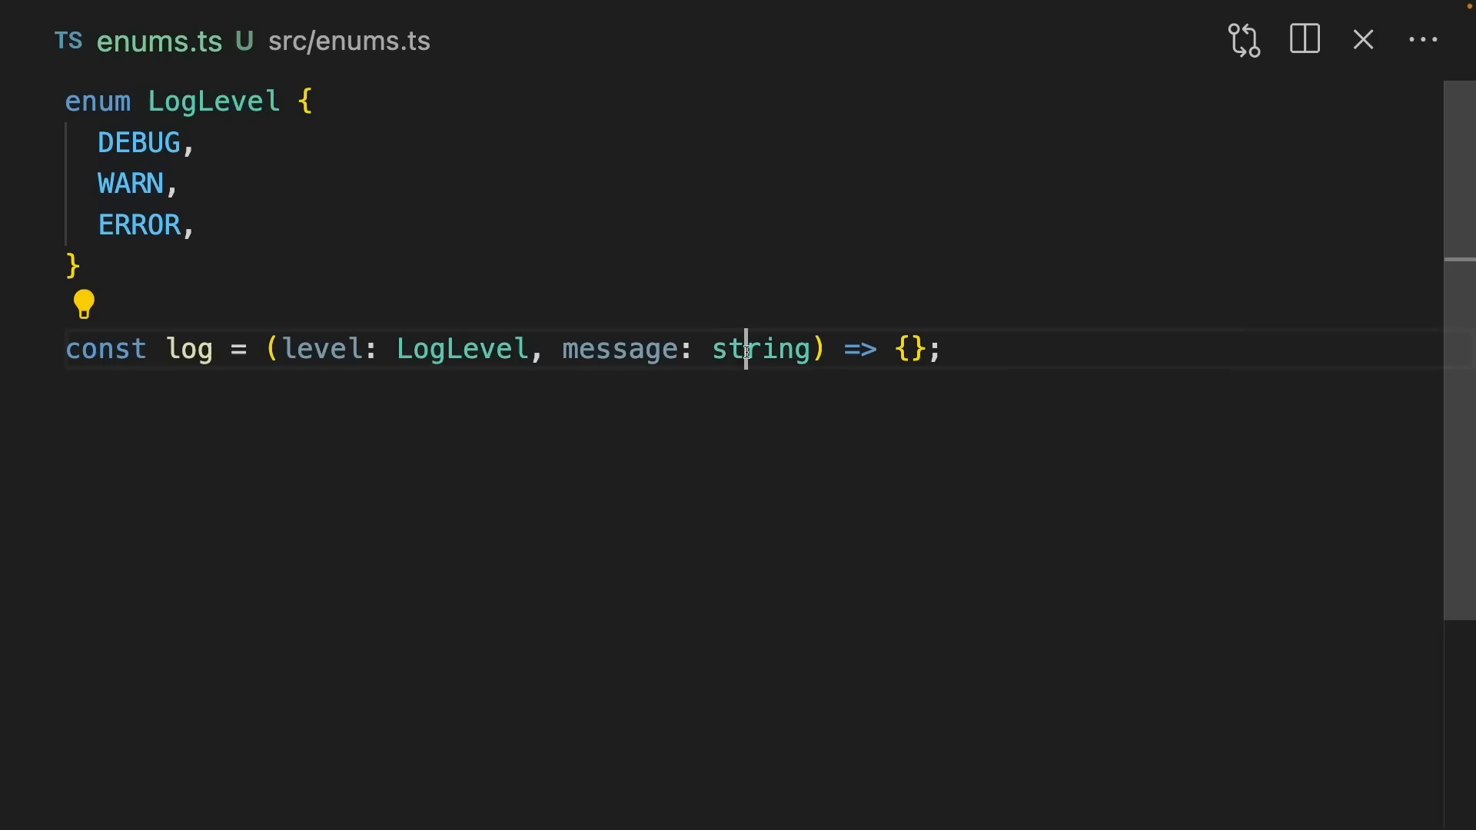
text(log(4123, 'Debugging message'))
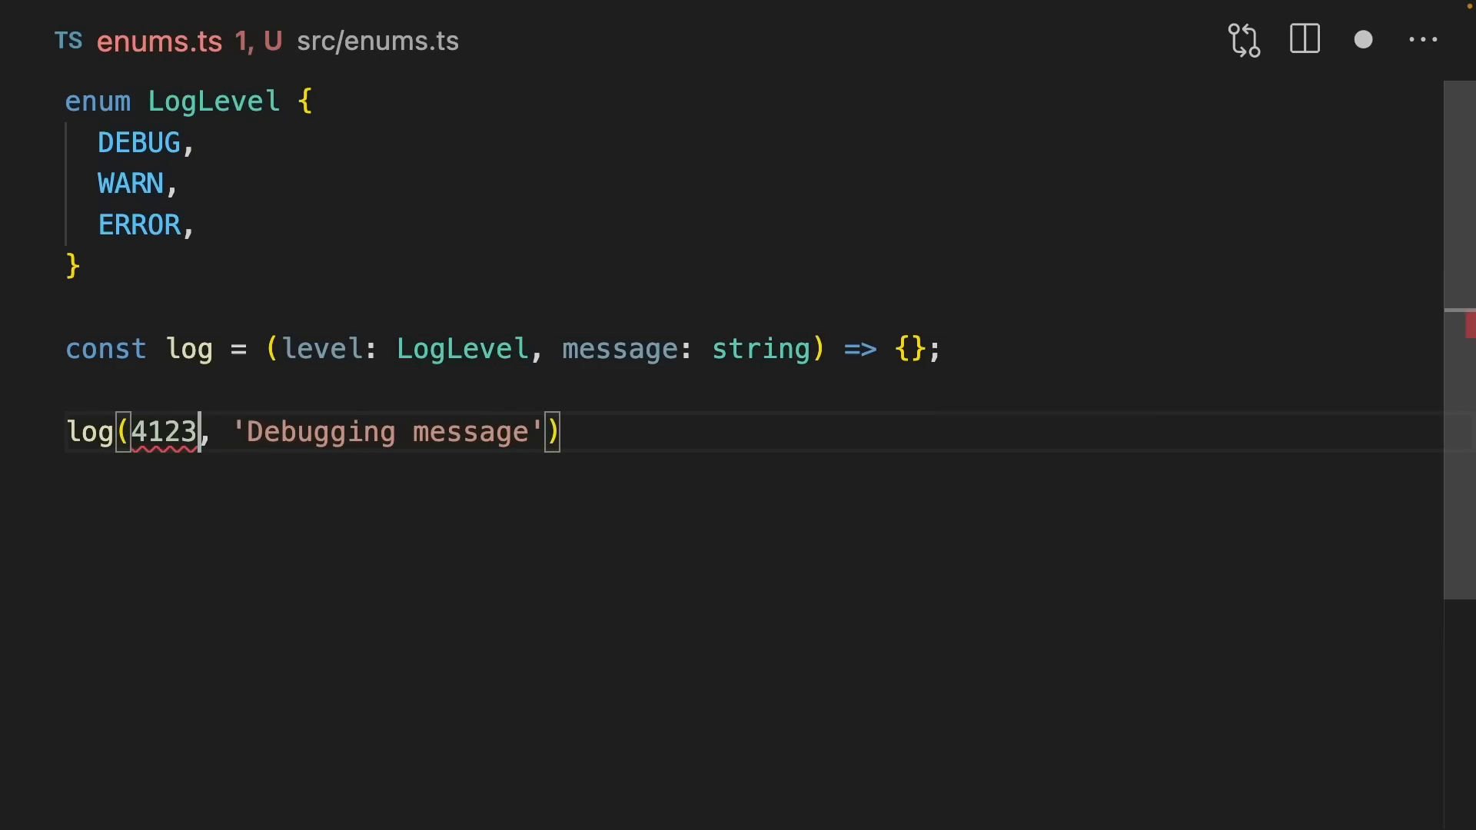
key(Backspace)
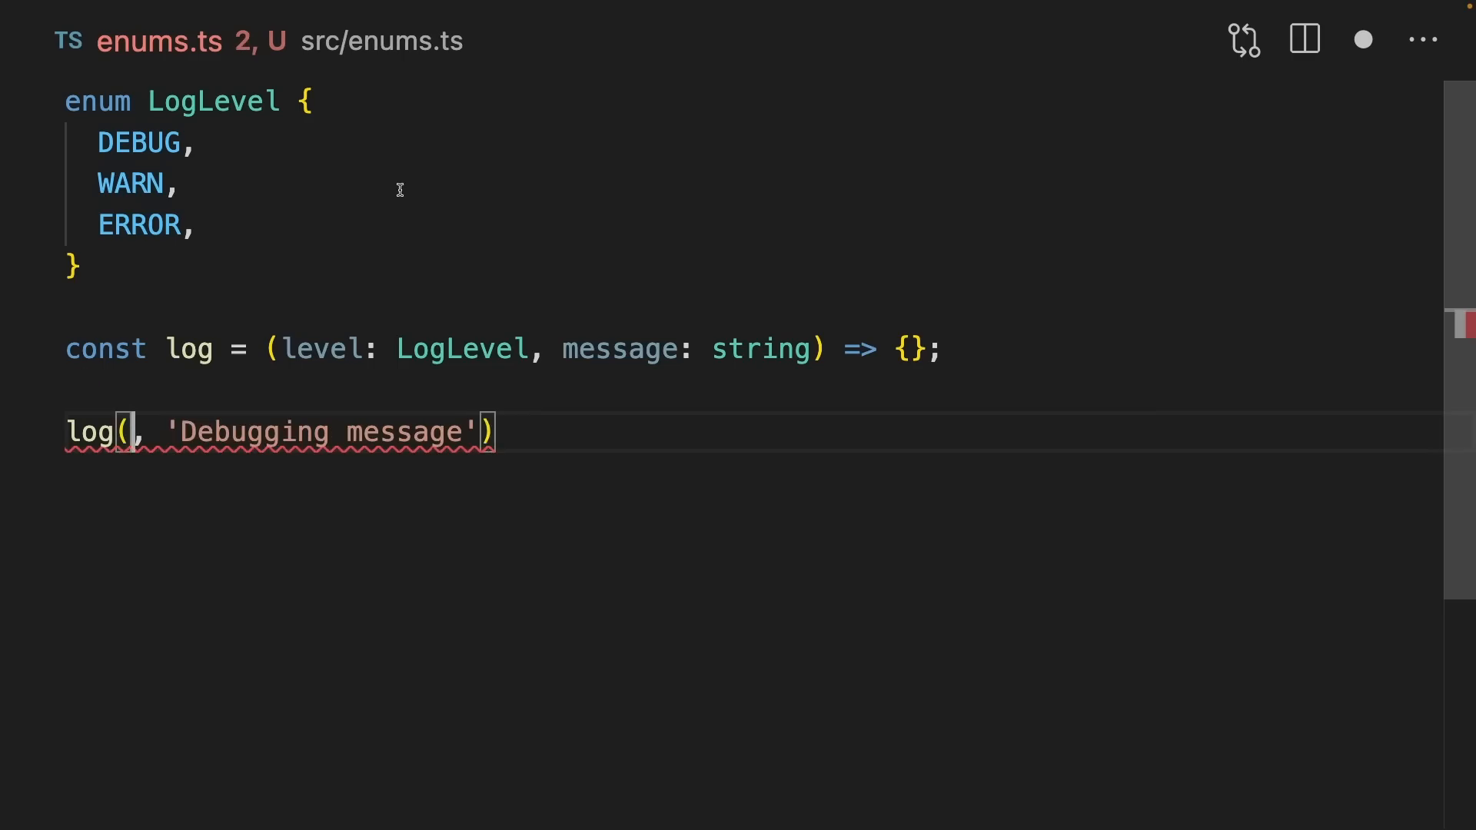
- Try levels 1, 2 and 123, then use string value 'DEBUG' and pass LogLevel.DEBUG
text(1)
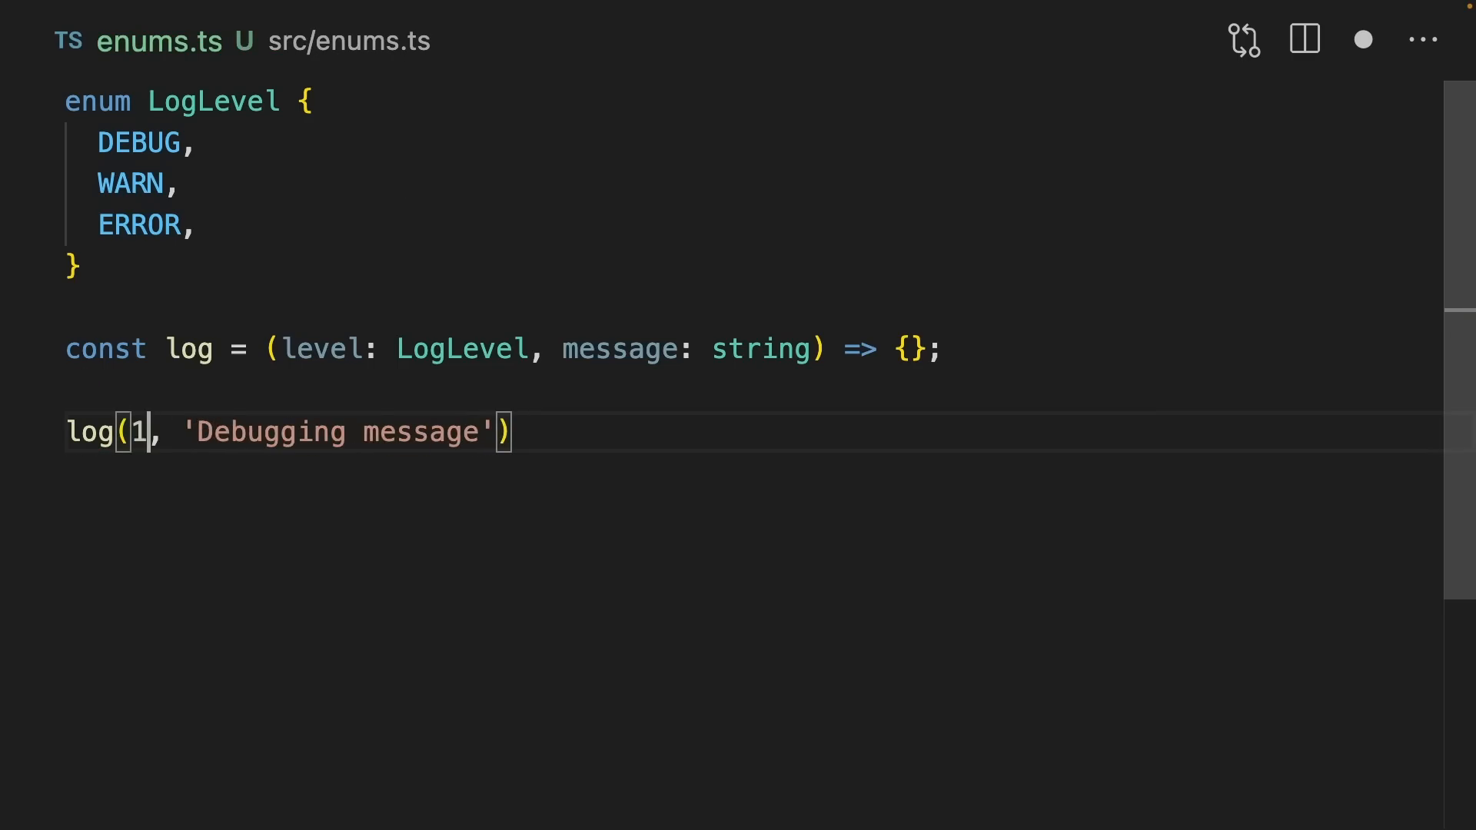
text(2)
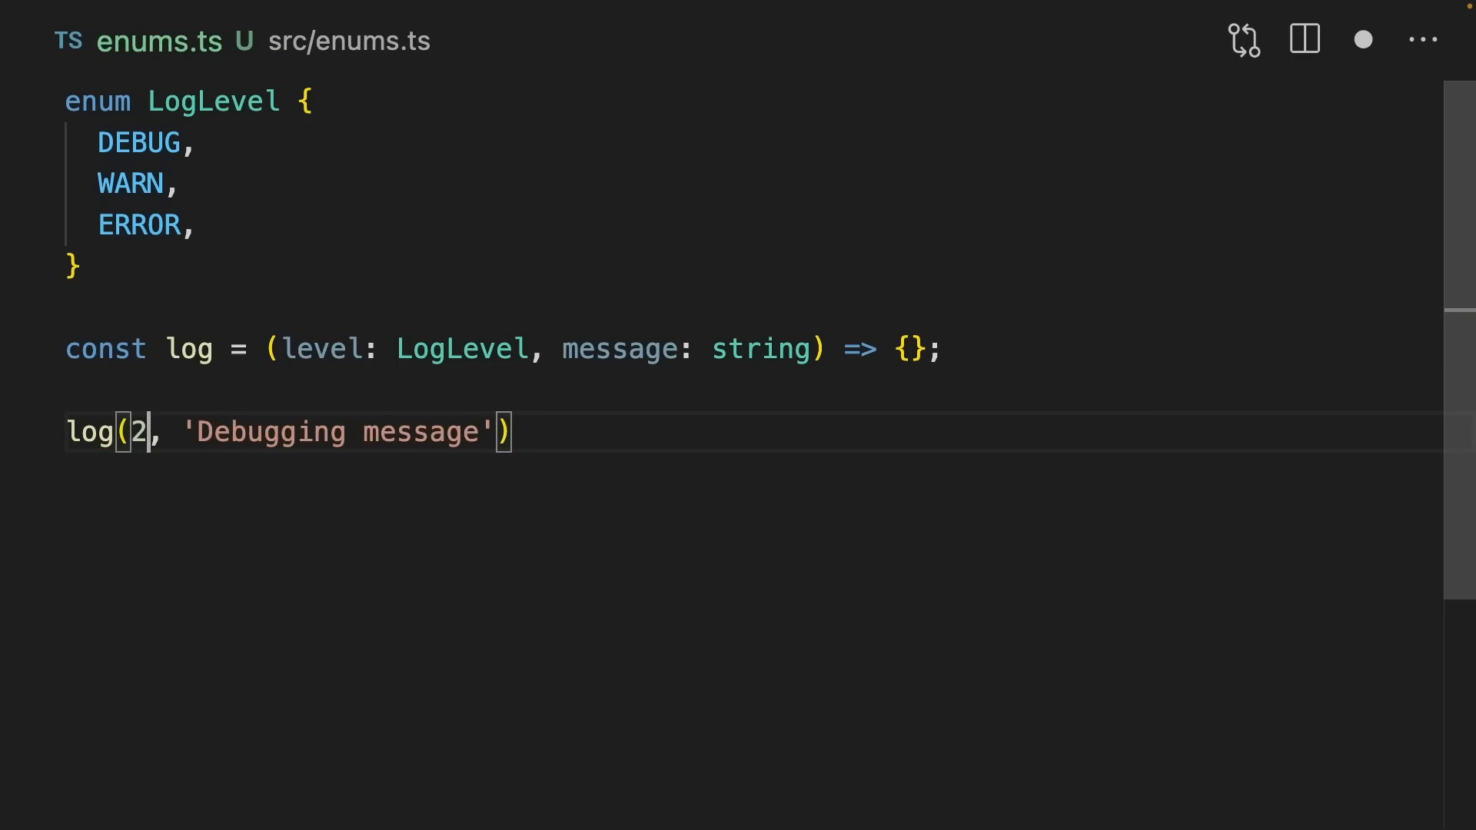
text(123)
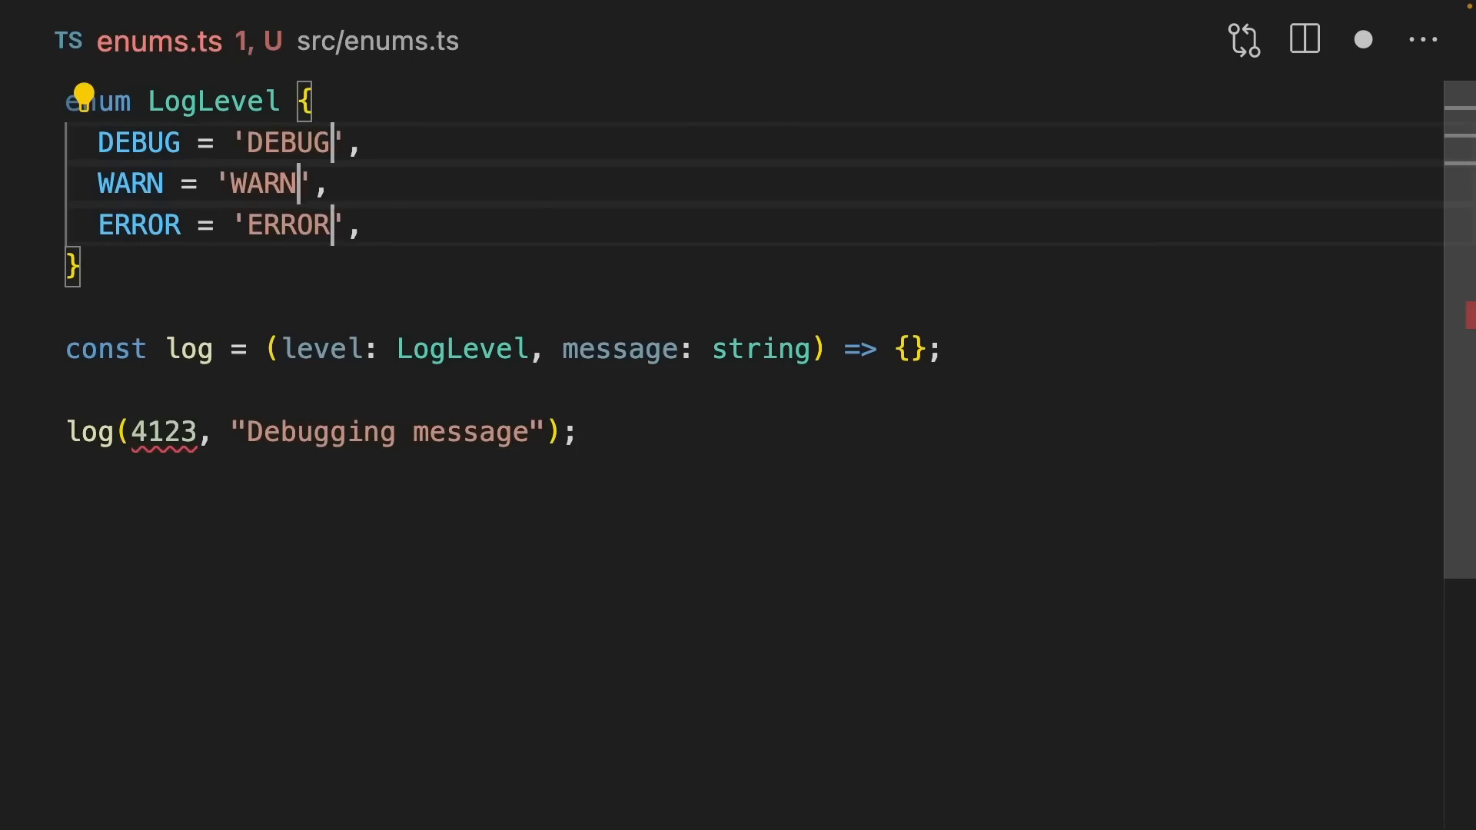
text('DEBUG')
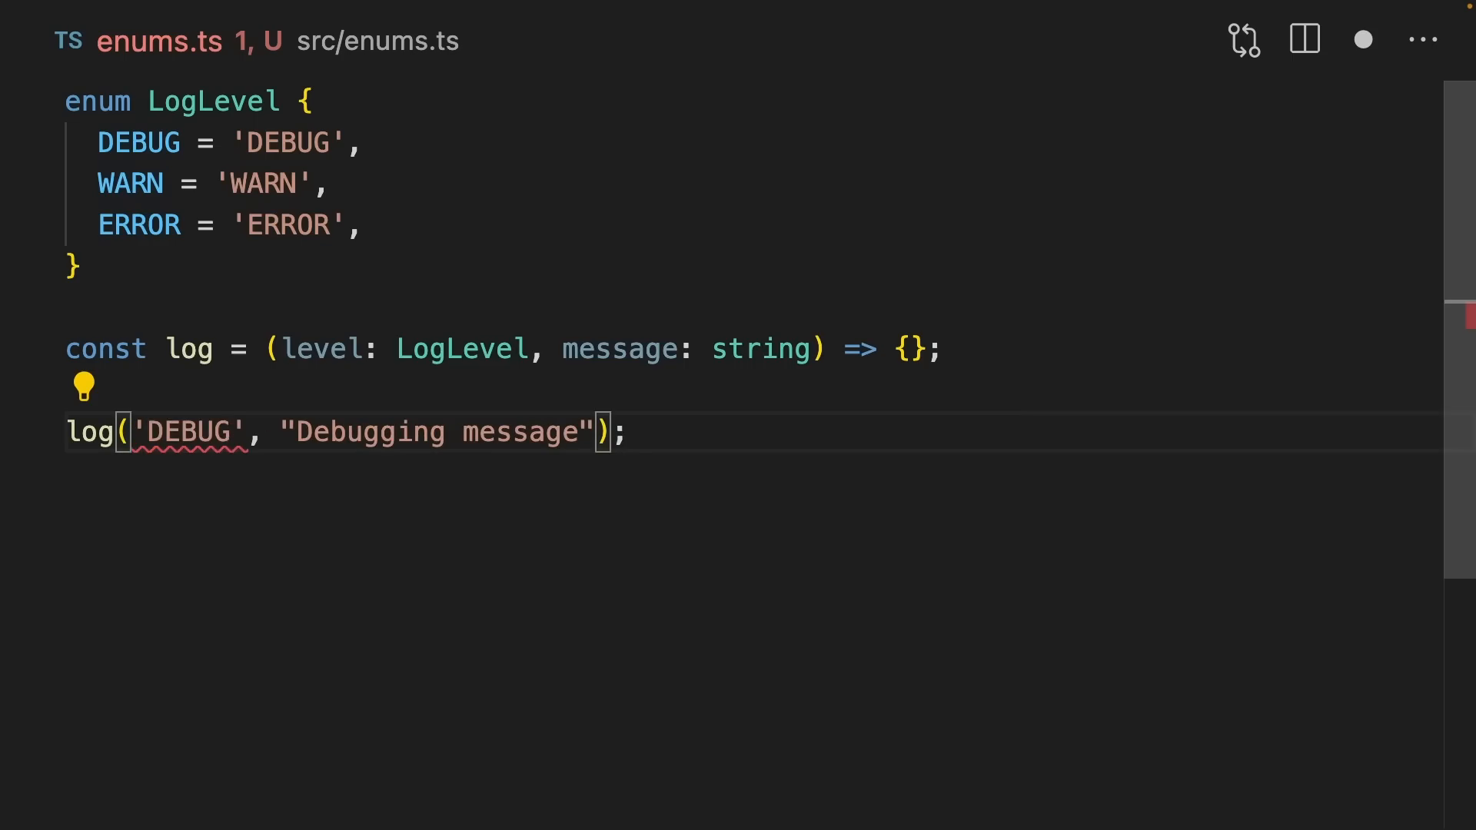
text(LogLevel.DEBUG)
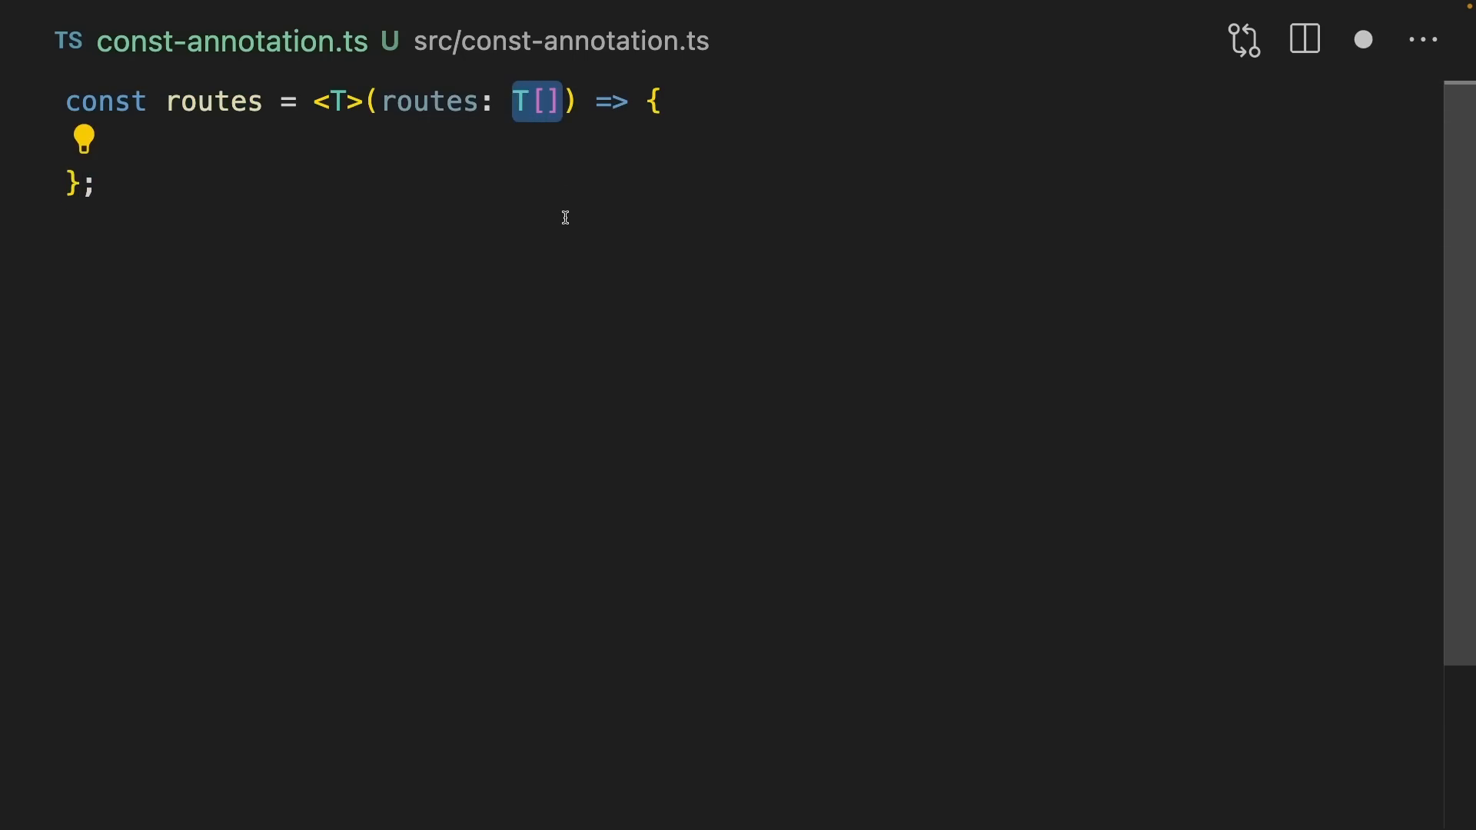
mouse_move(555, 209)
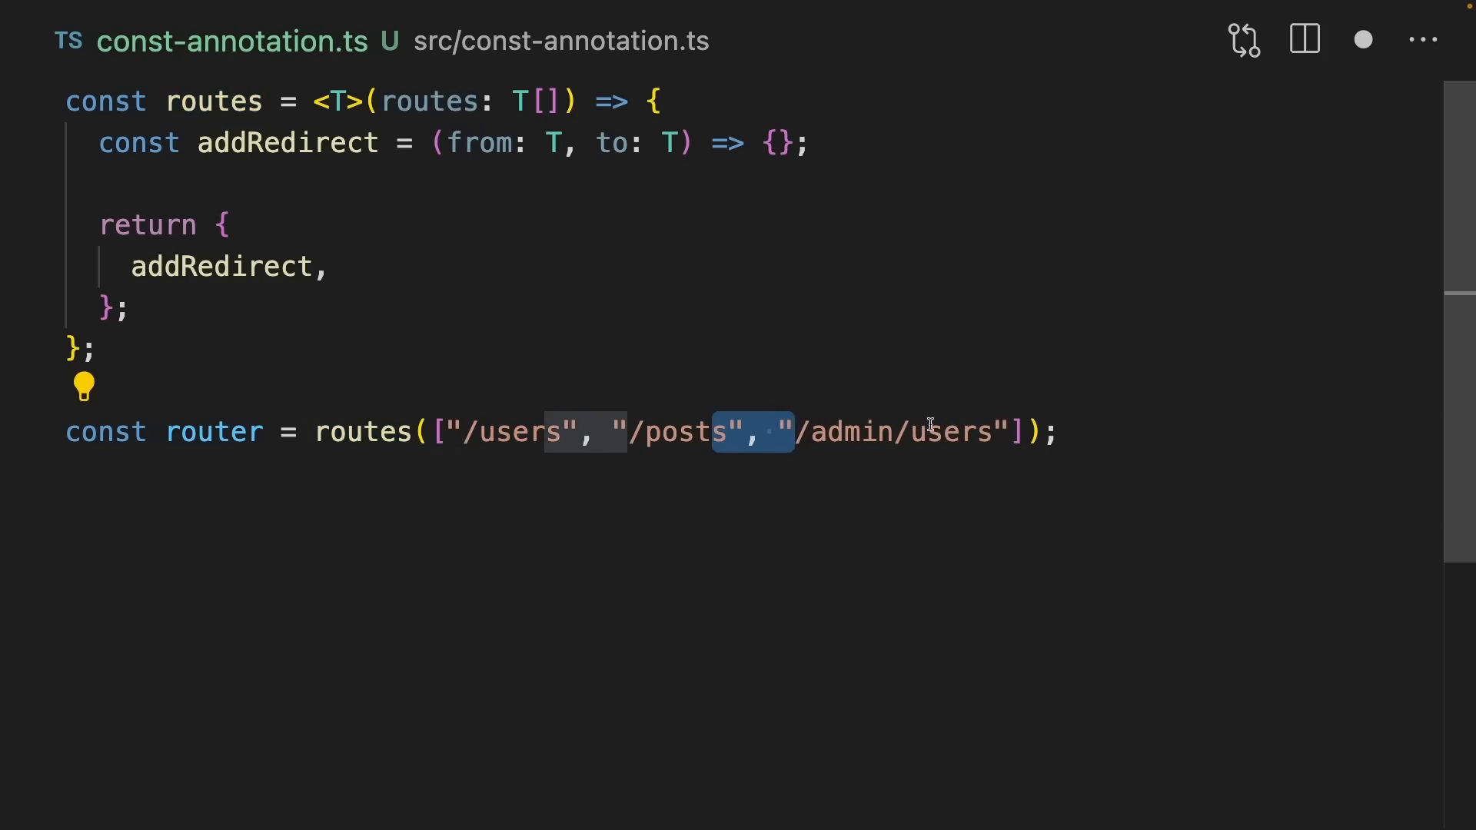
- Add router.addRedirect("/admin/users", "/users") and an // Implementation comment inside addRedirect
double_click(213, 431)
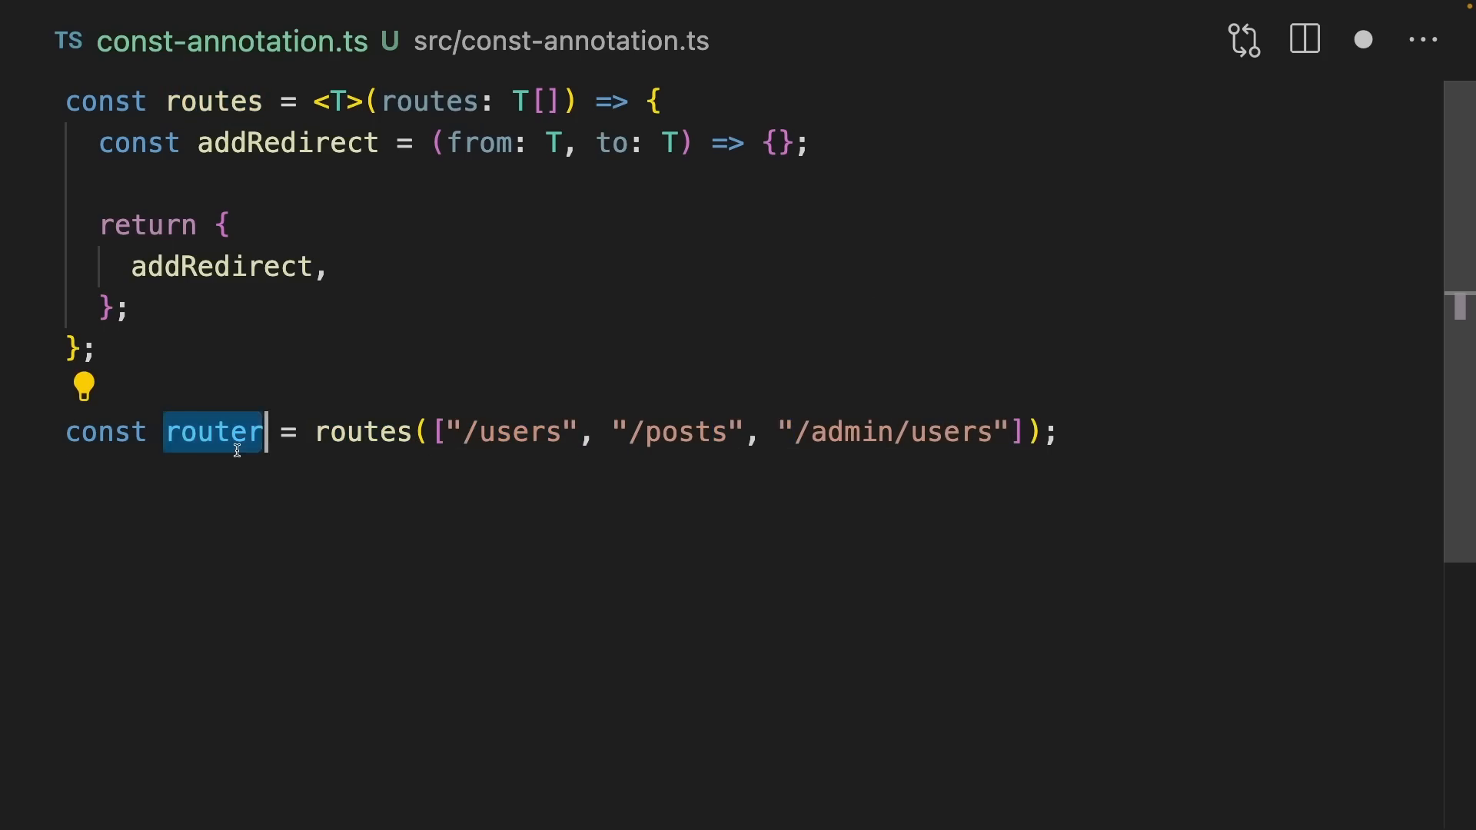
text(router.addRedirect("/admin/users", "/users");)
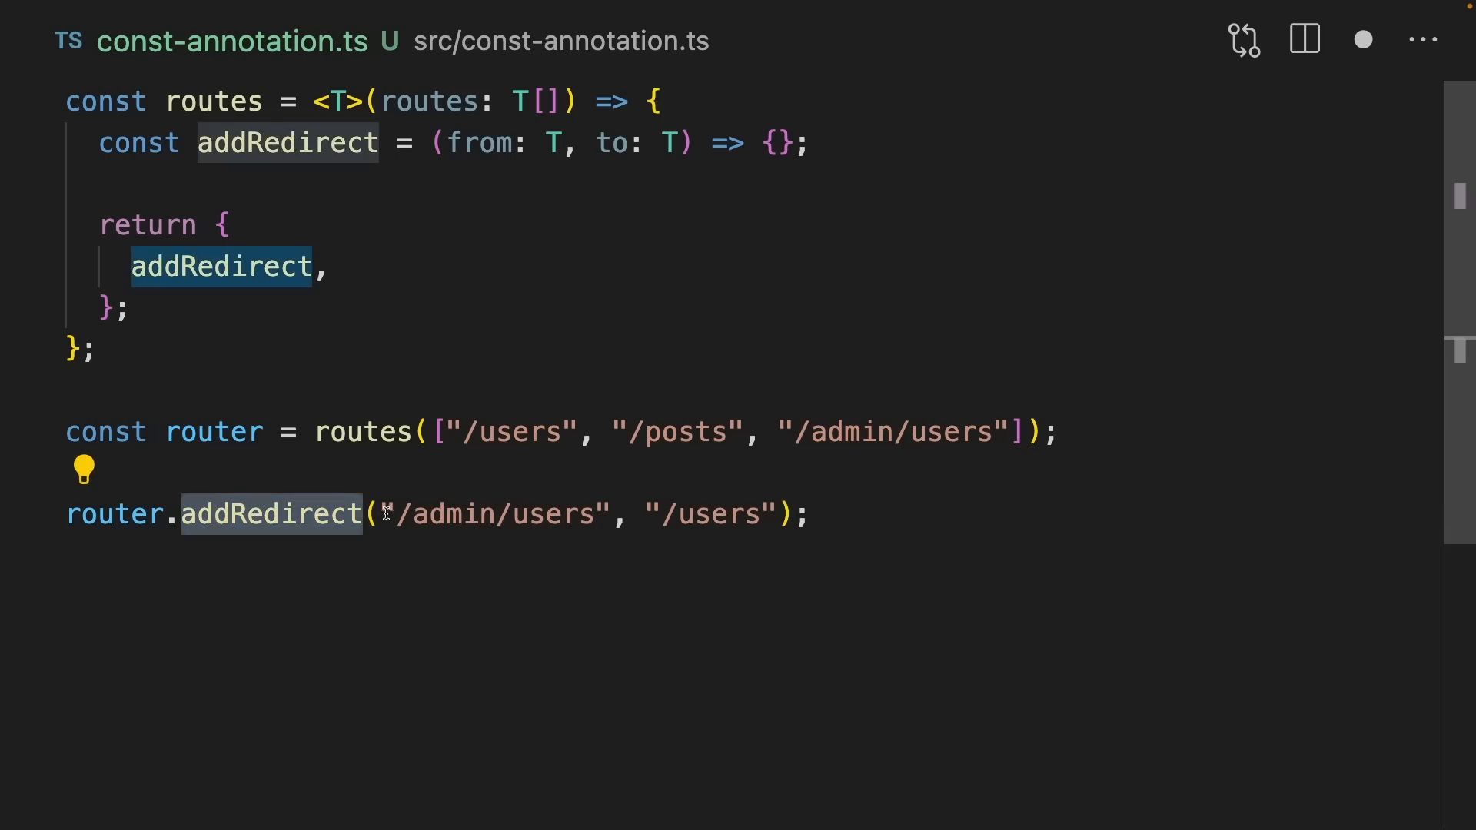
double_click(717, 514)
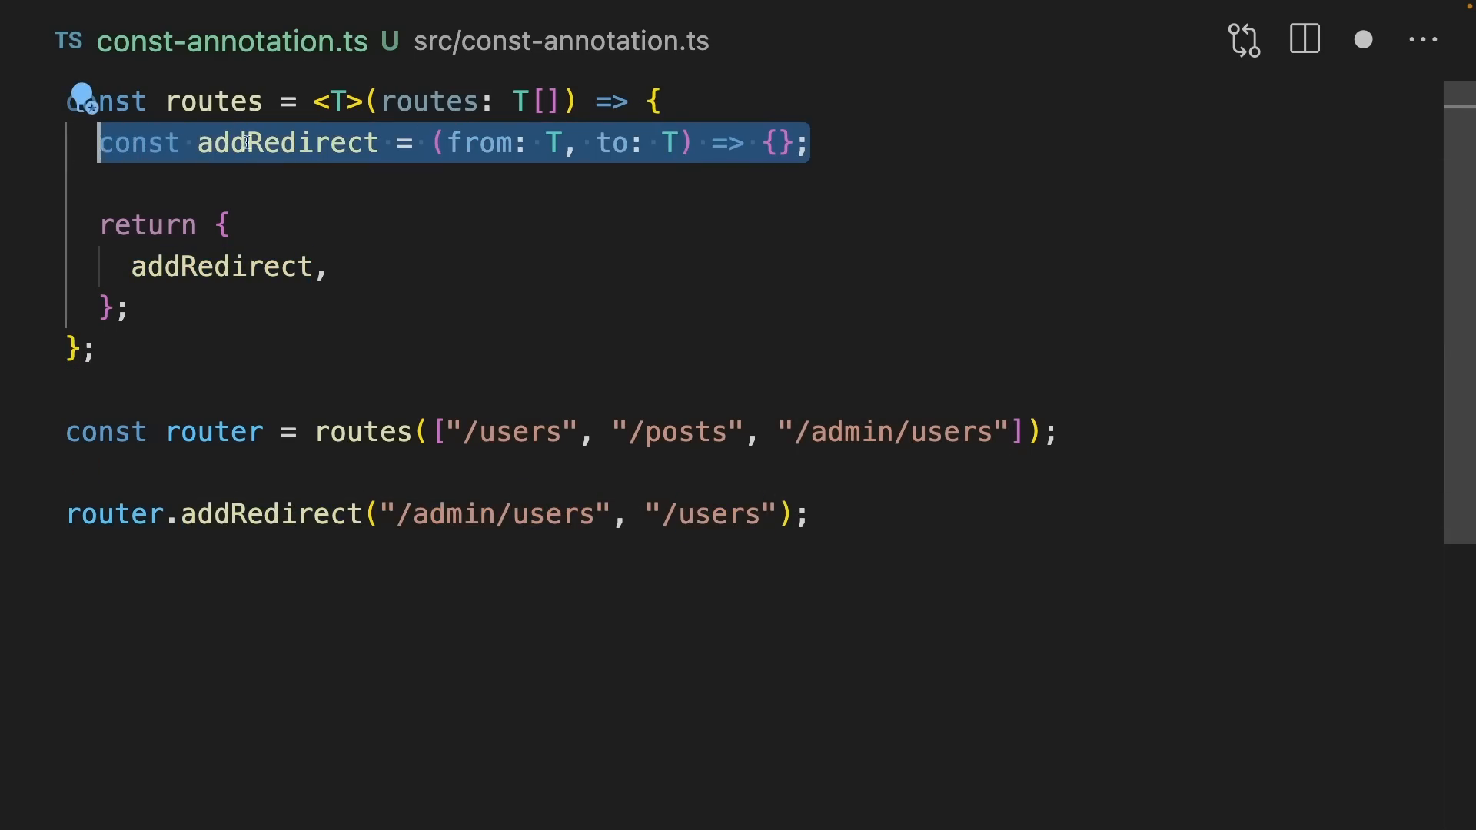
text(/)
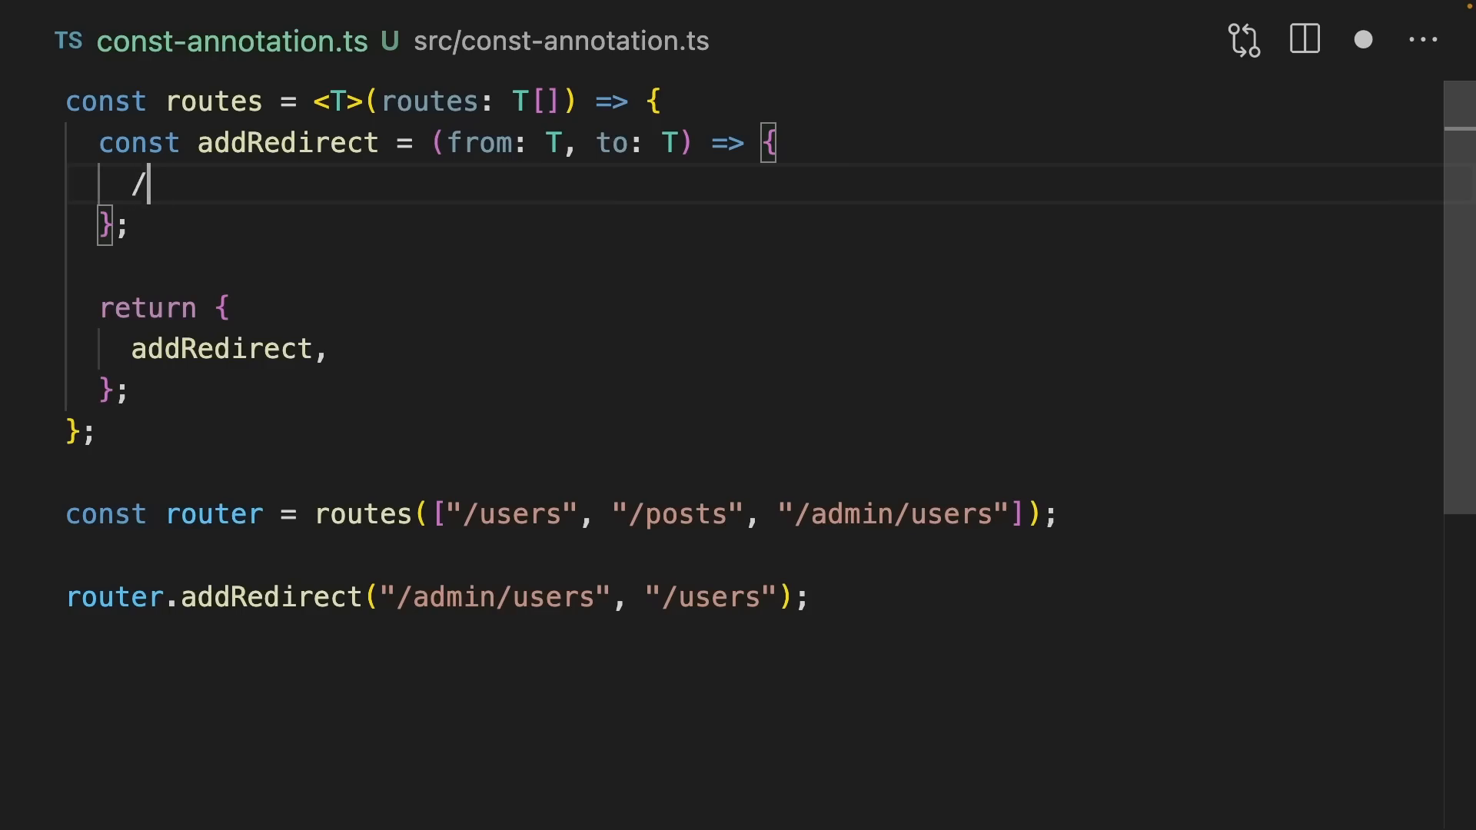
text(/ Implementation)
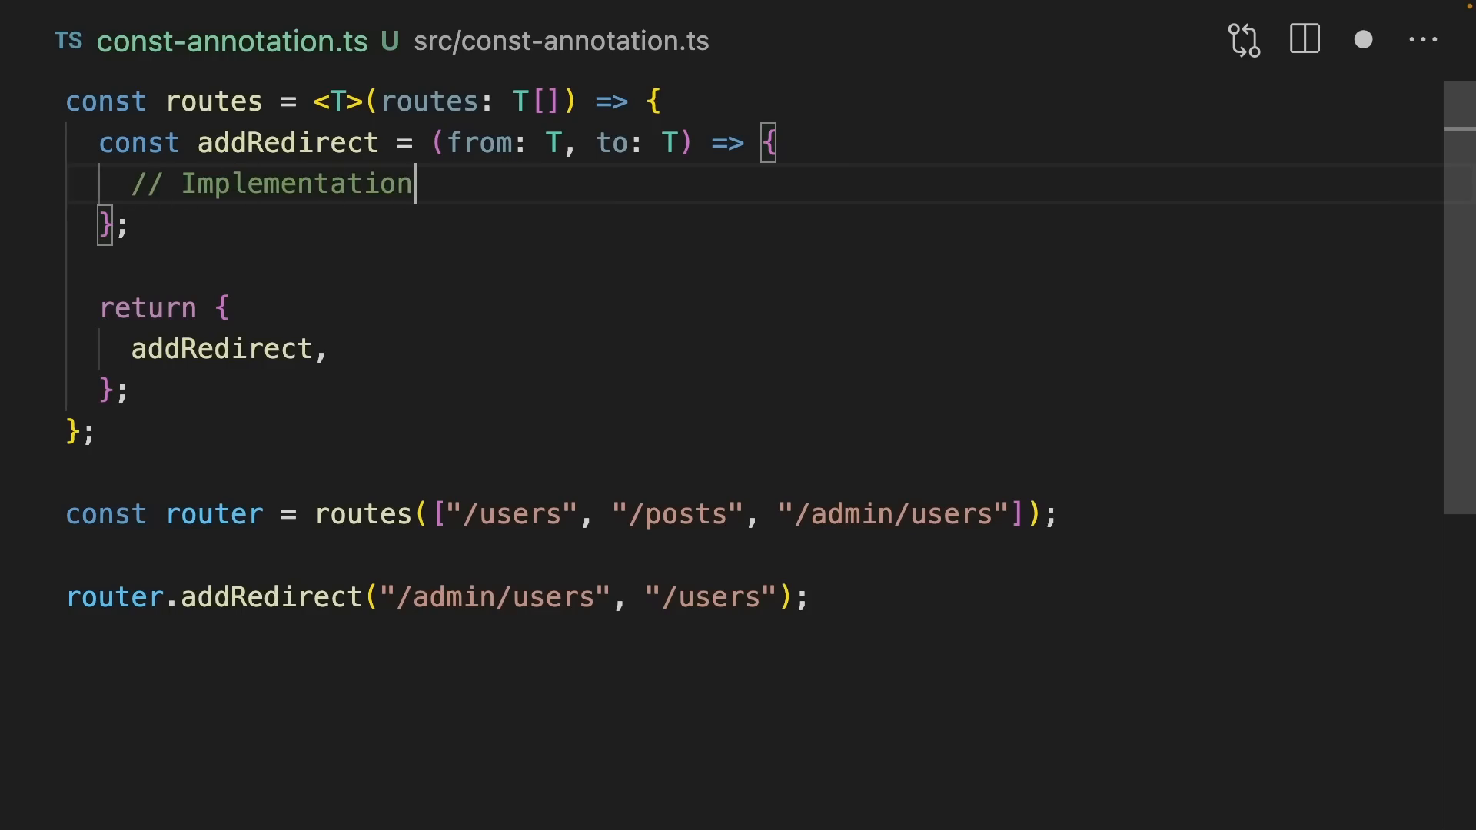
mouse_move(394, 88)
text(awdawdawdawd)
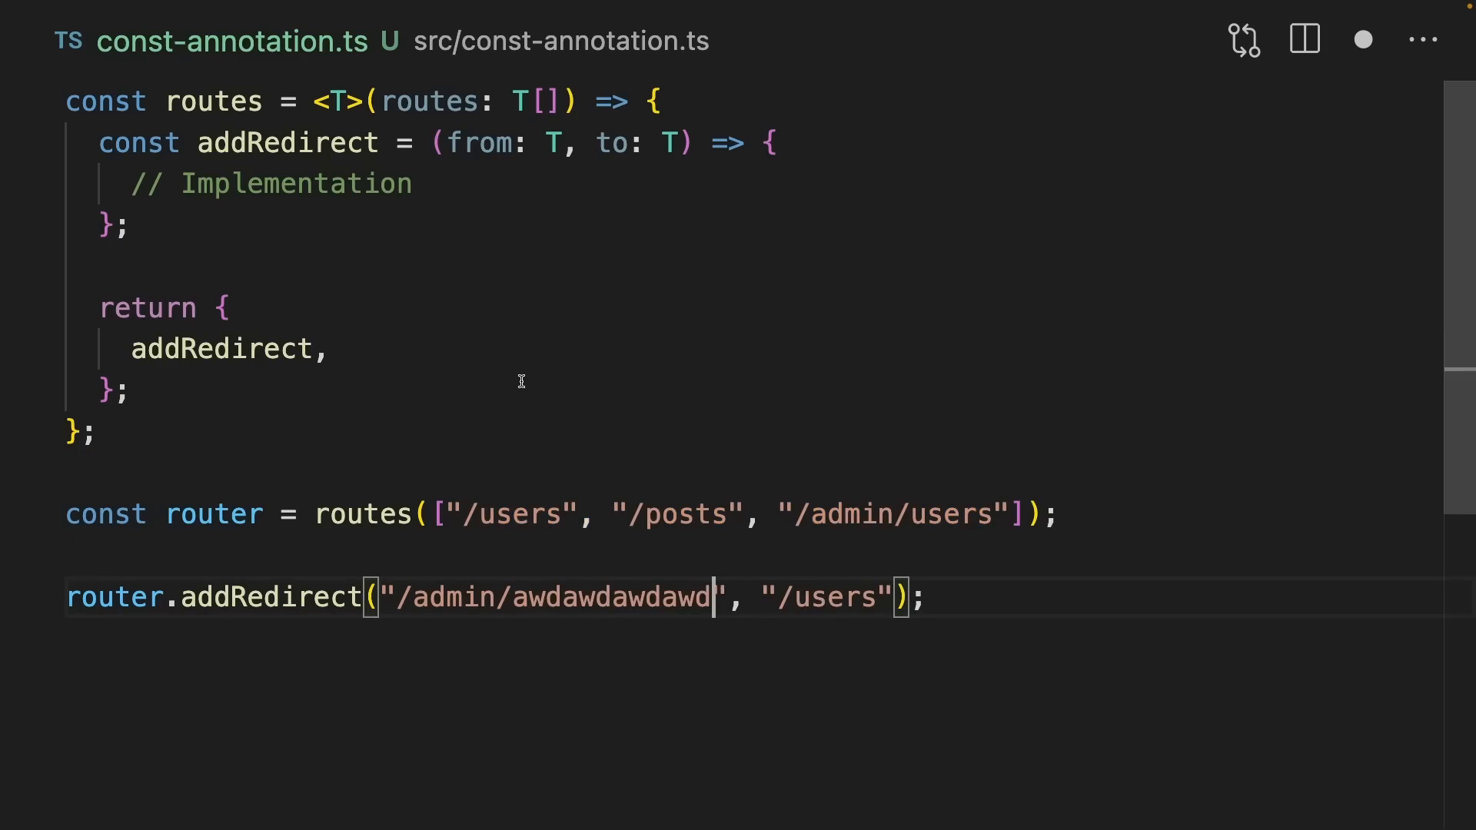
mouse_move(357, 514)
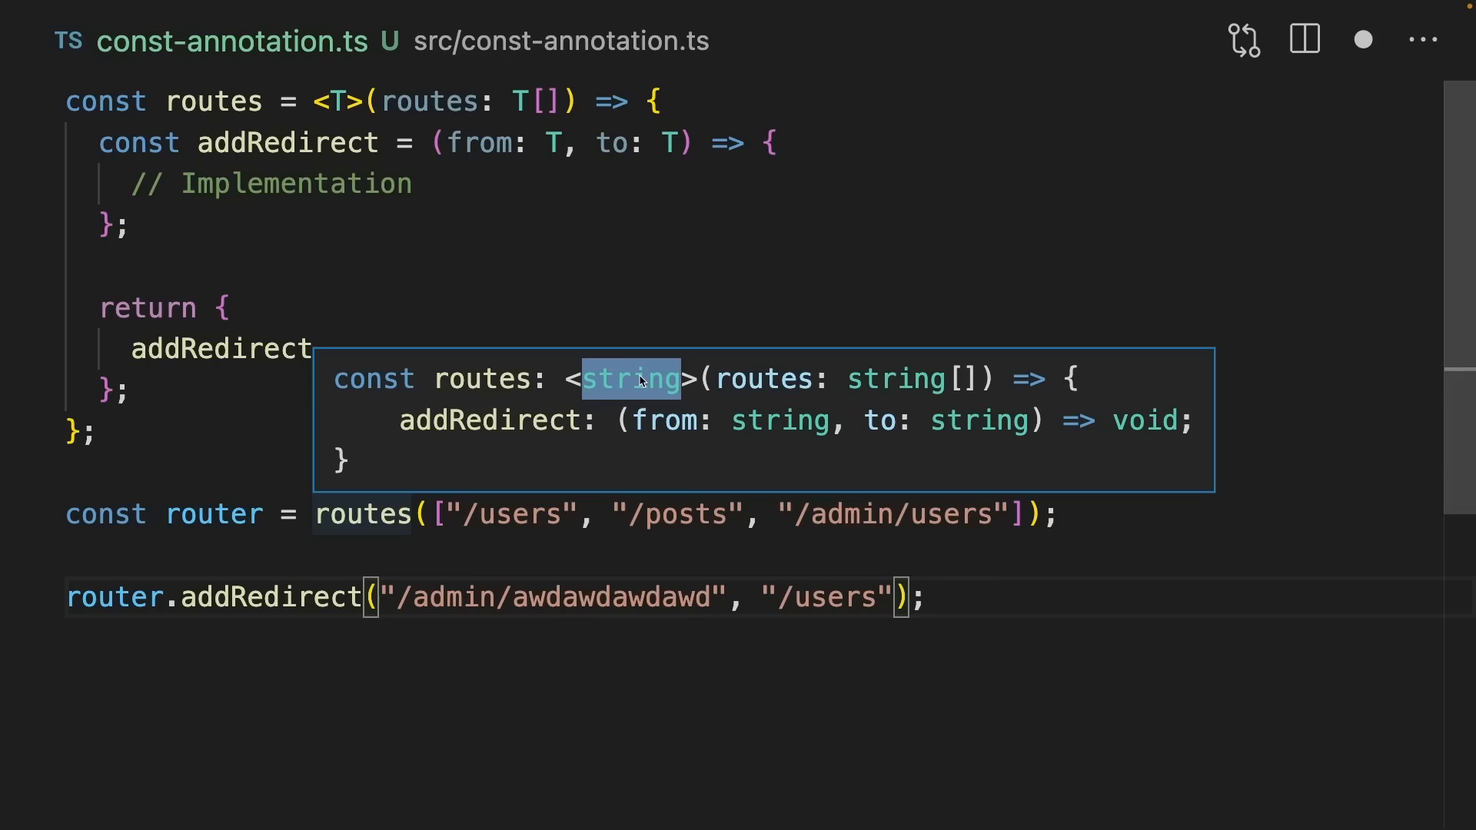
mouse_move(306, 596)
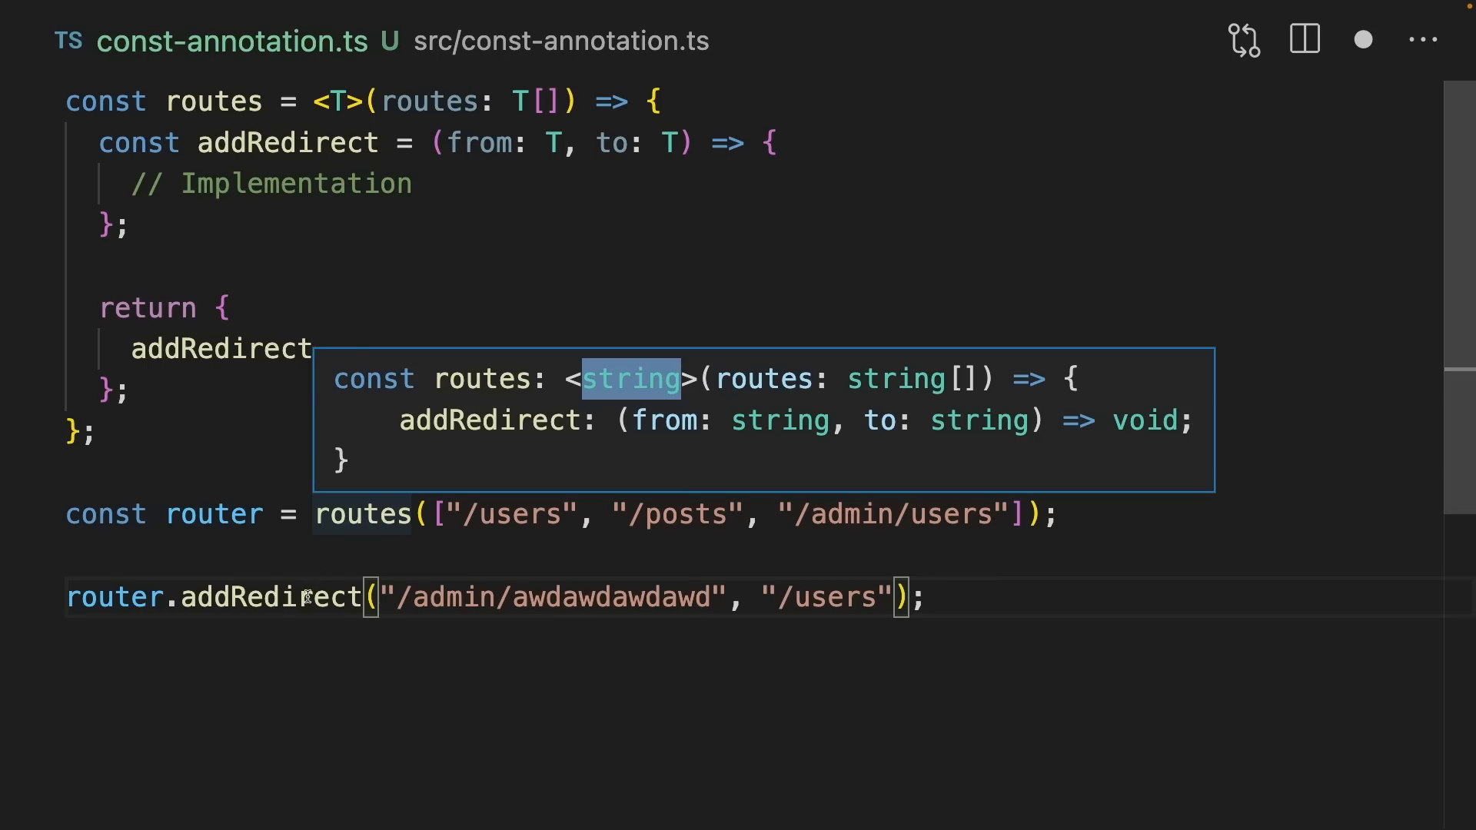
mouse_move(271, 596)
text(c)
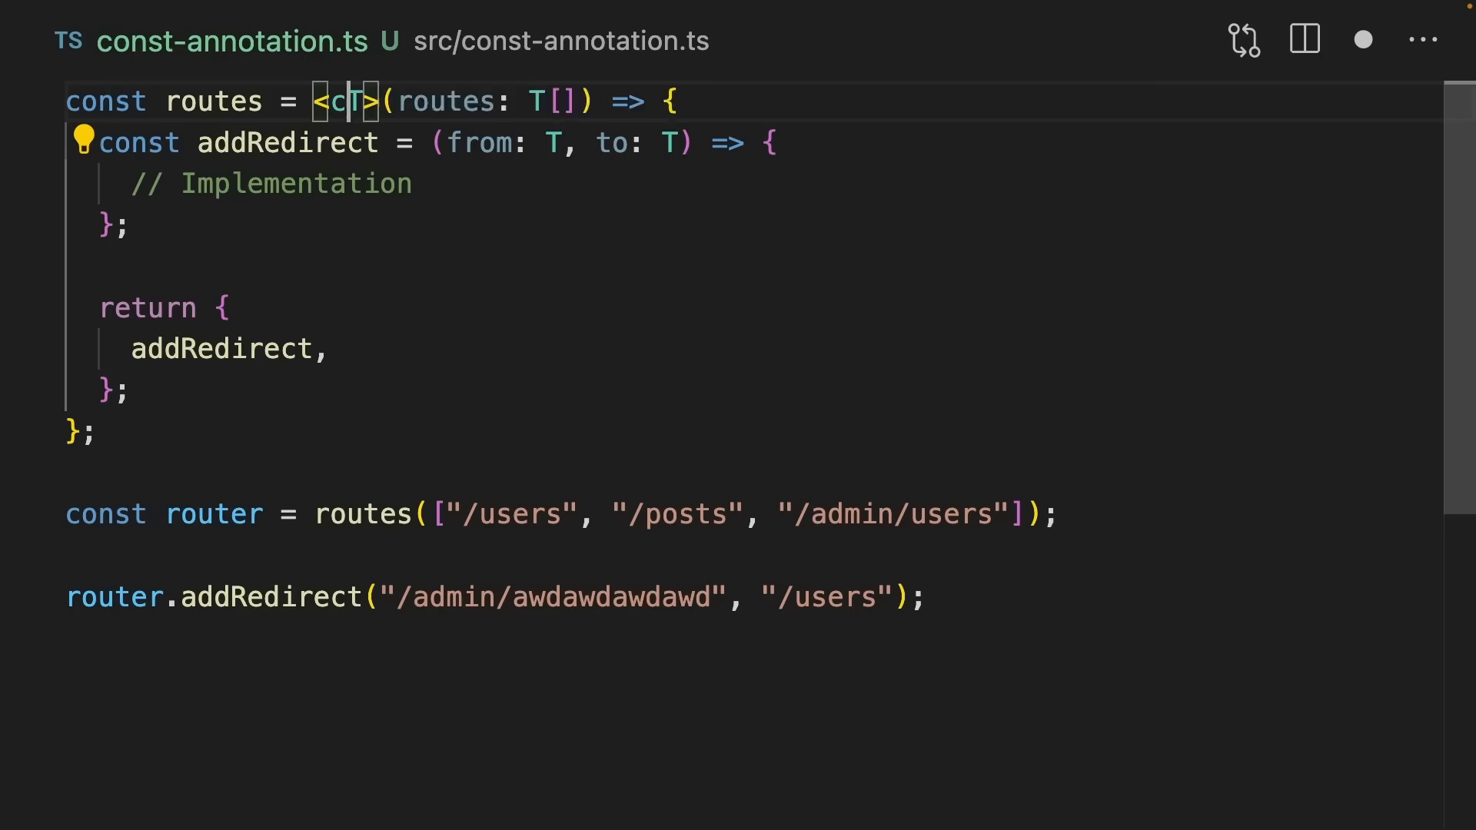
- Make T a const type parameter in routes and select the /admin/users redirect path
text(onst)
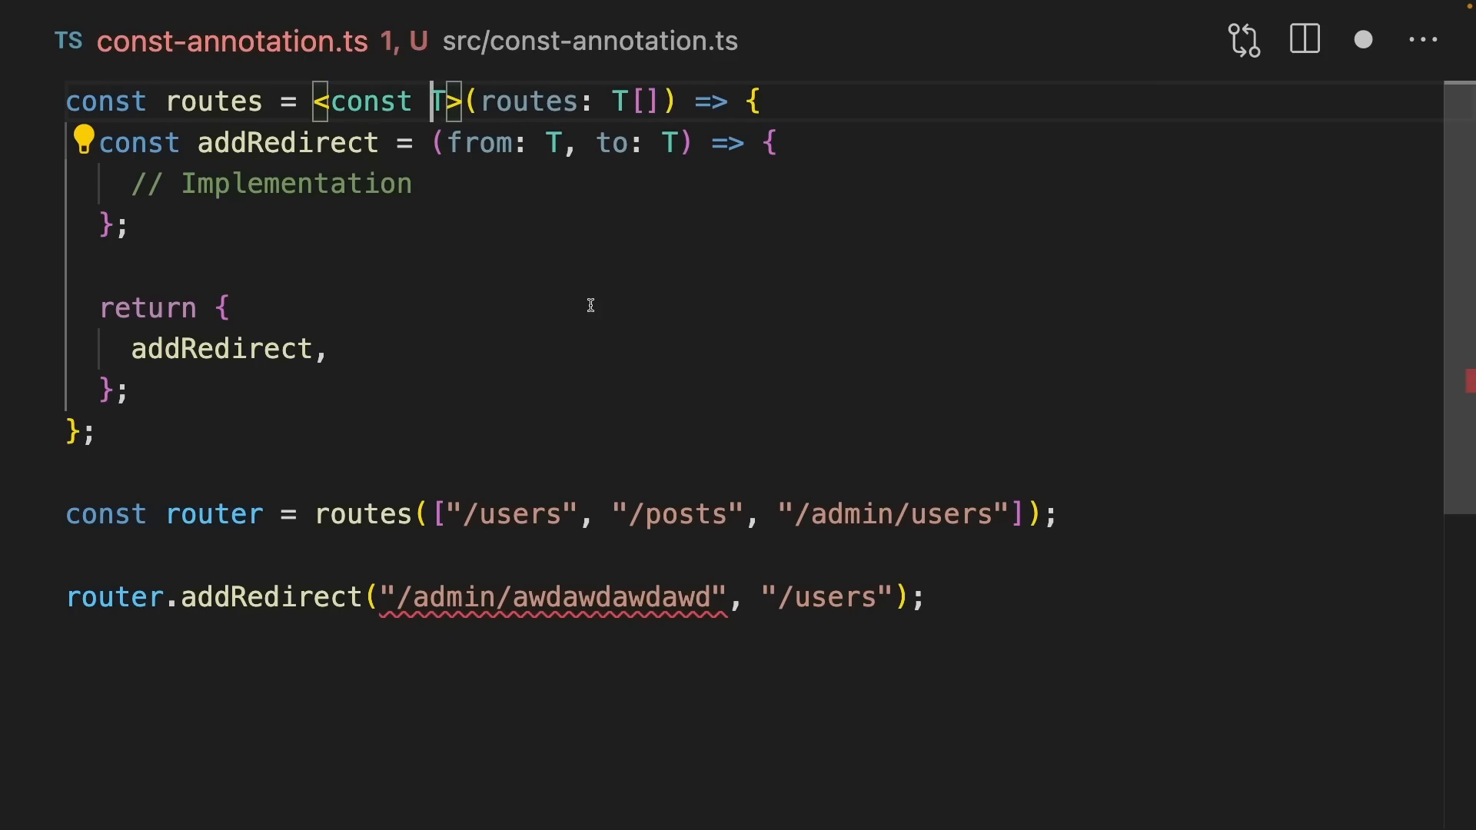
mouse_move(361, 514)
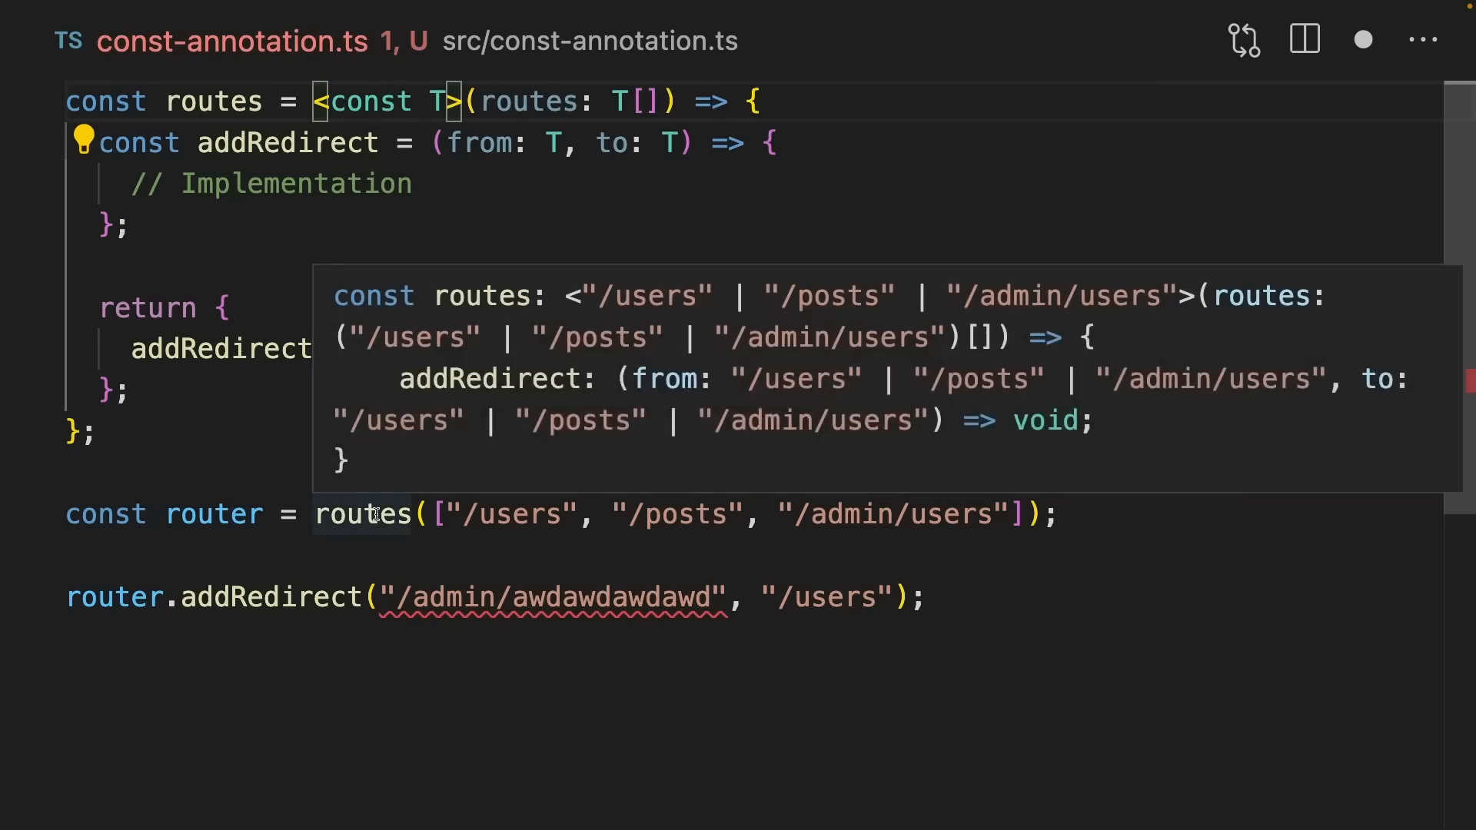
mouse_move(588, 305)
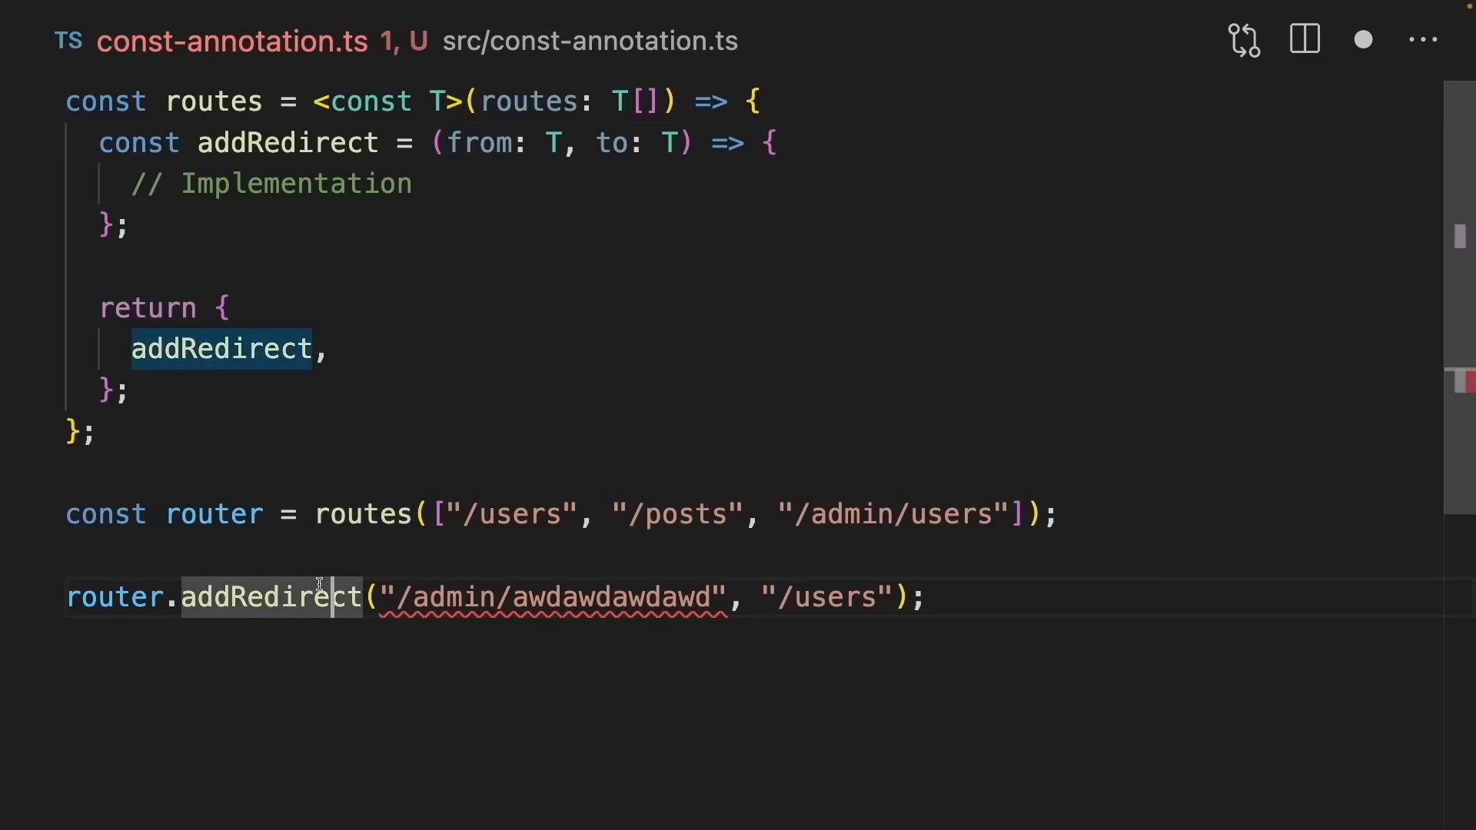
mouse_move(273, 596)
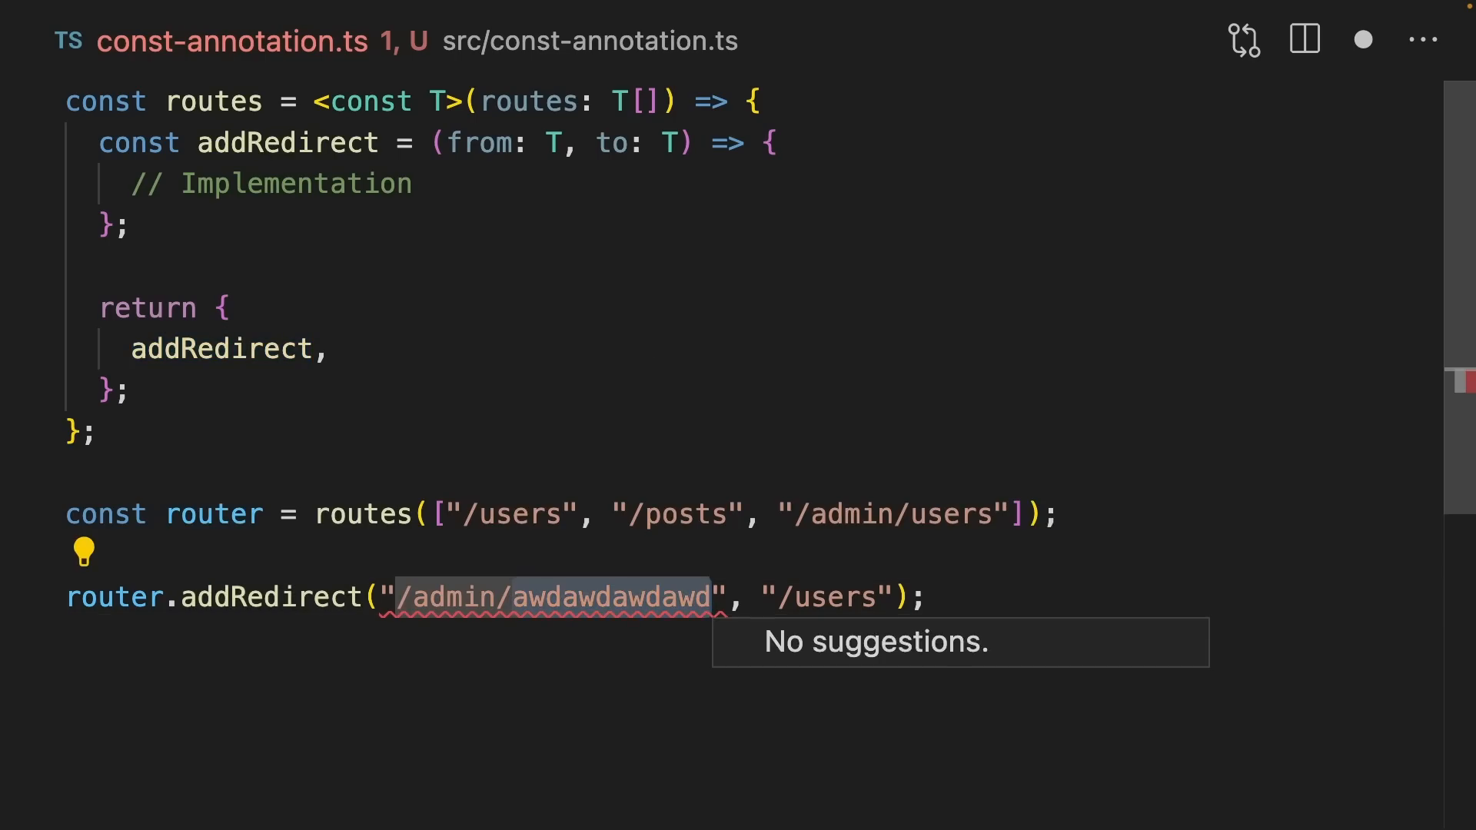
text(/admin/users)
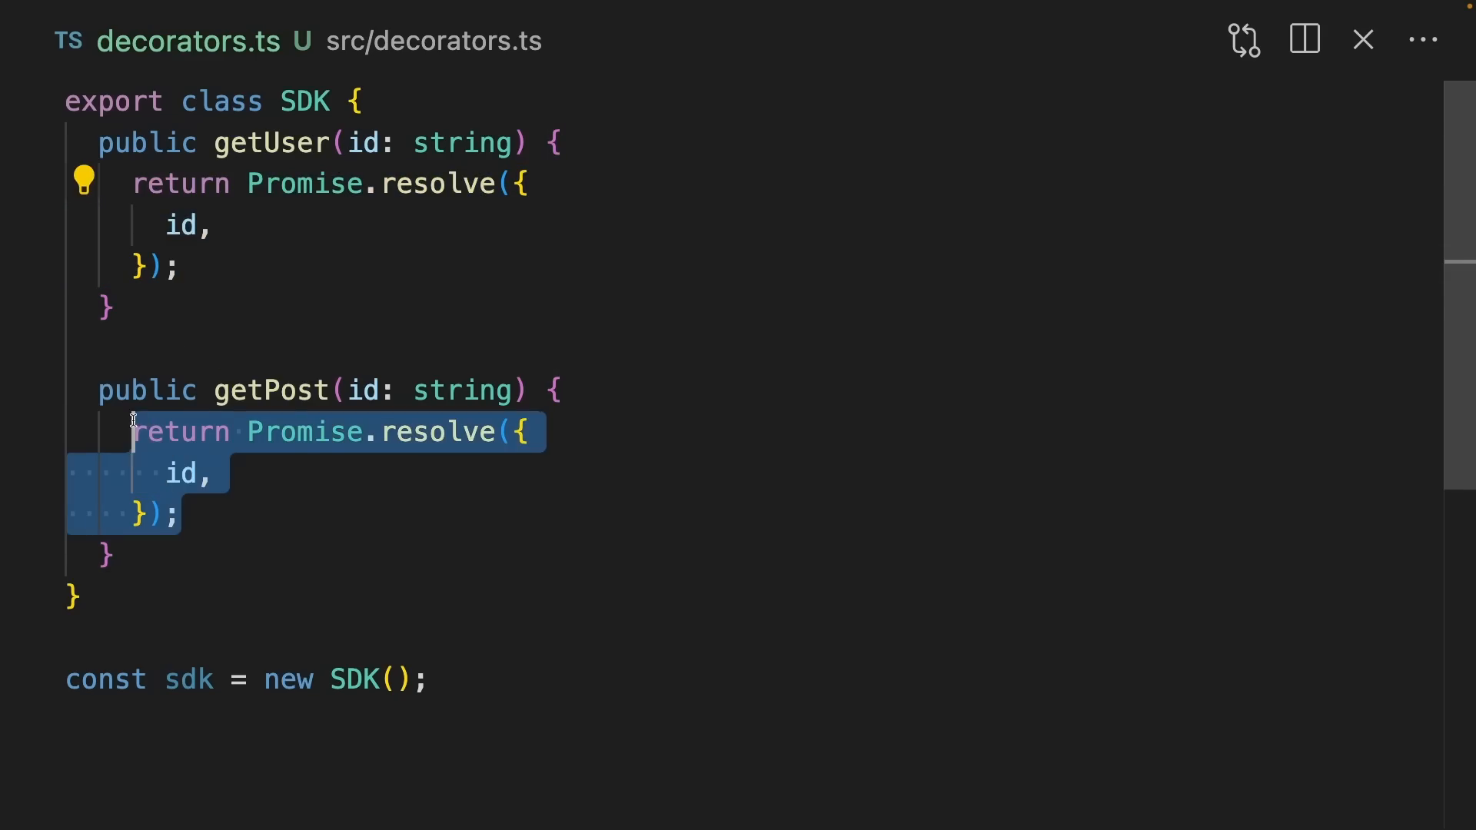
mouse_move(356, 282)
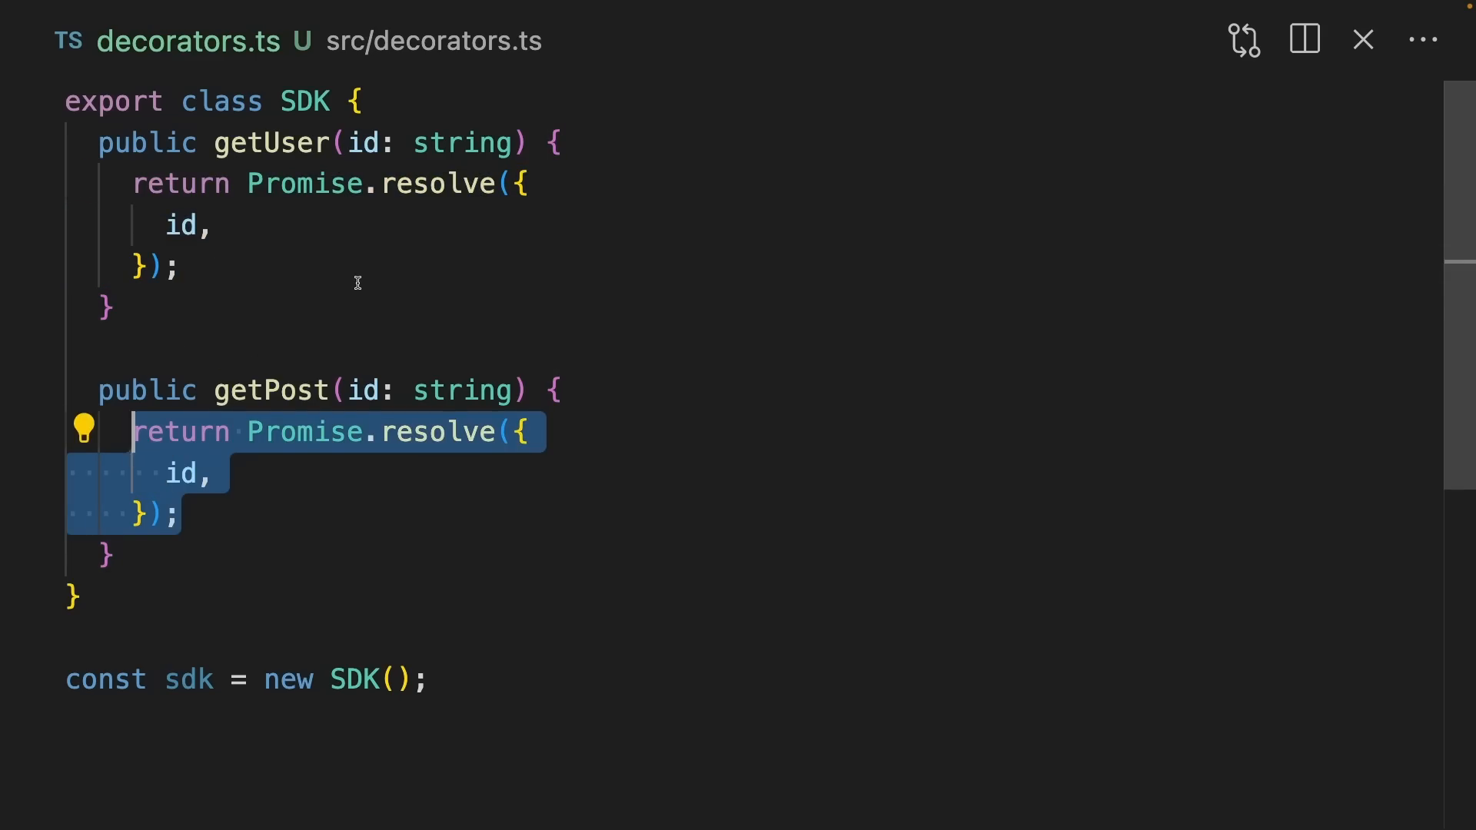
- In getUser, log `getUser called with ${id}` and store the awaited return in const result
click(99, 155)
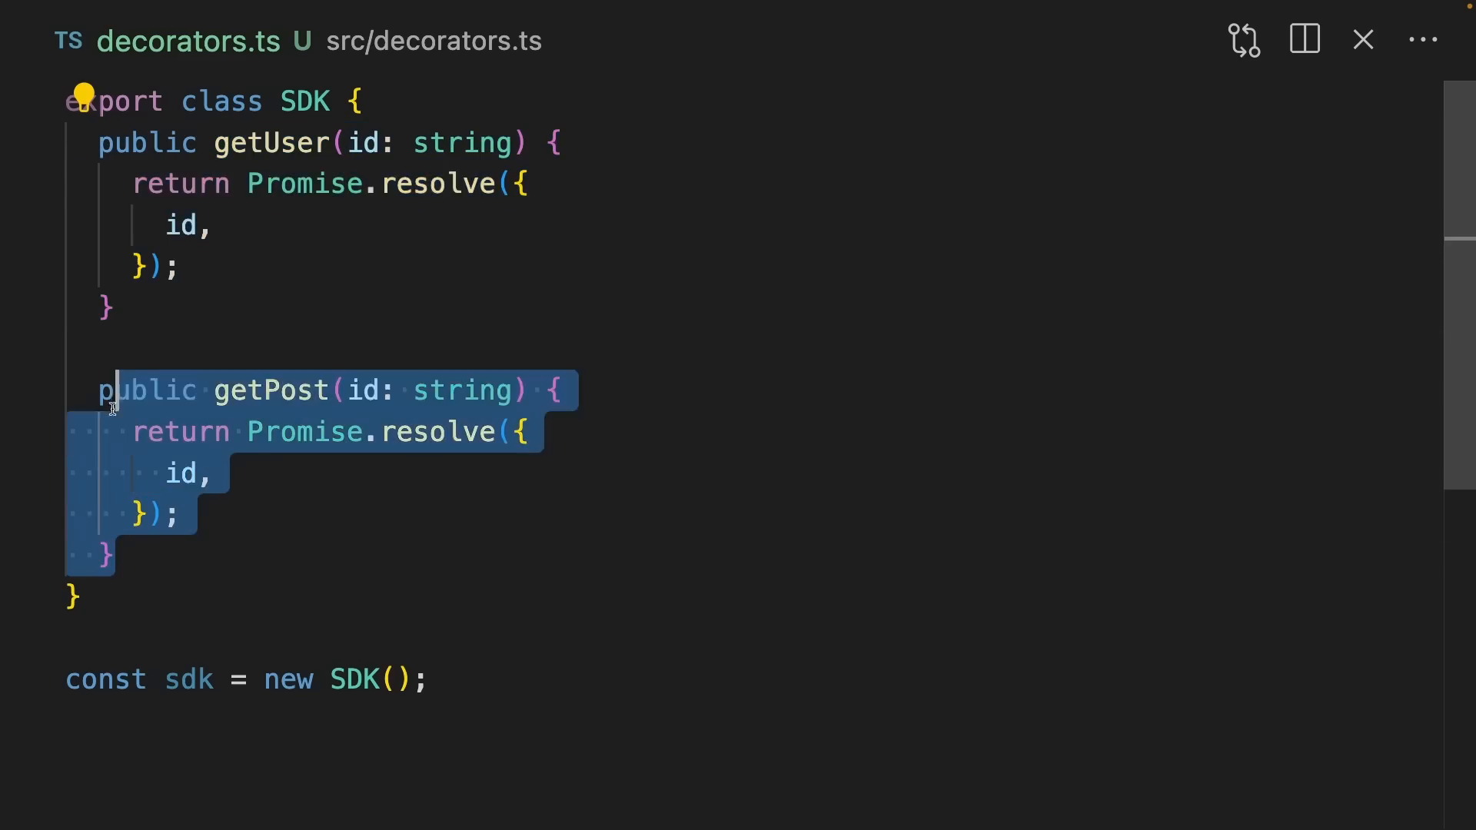
text(console.log(`getUser called with ${id}`);)
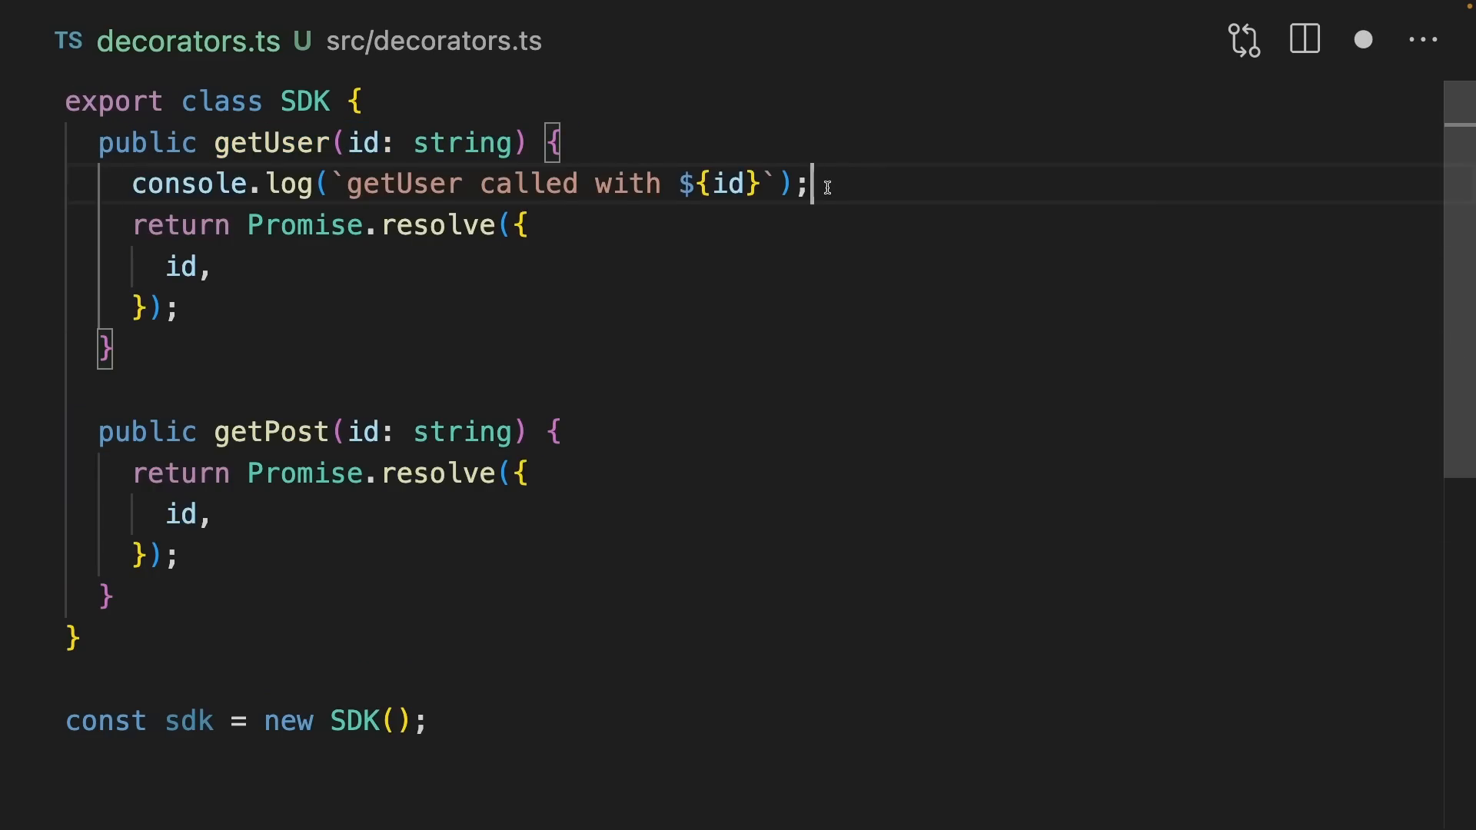
drag(134, 225, 179, 311)
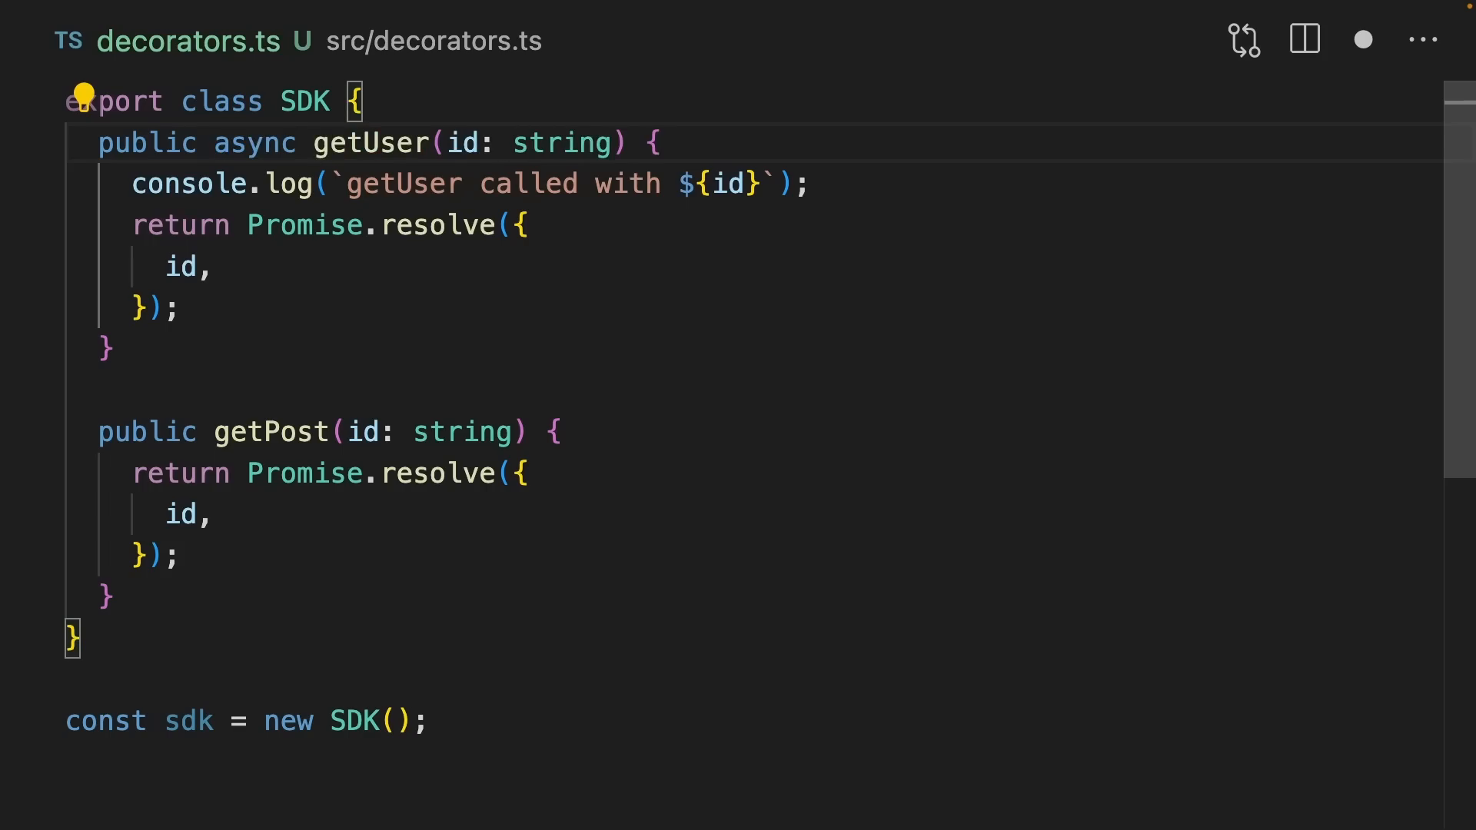
text(const result = await)
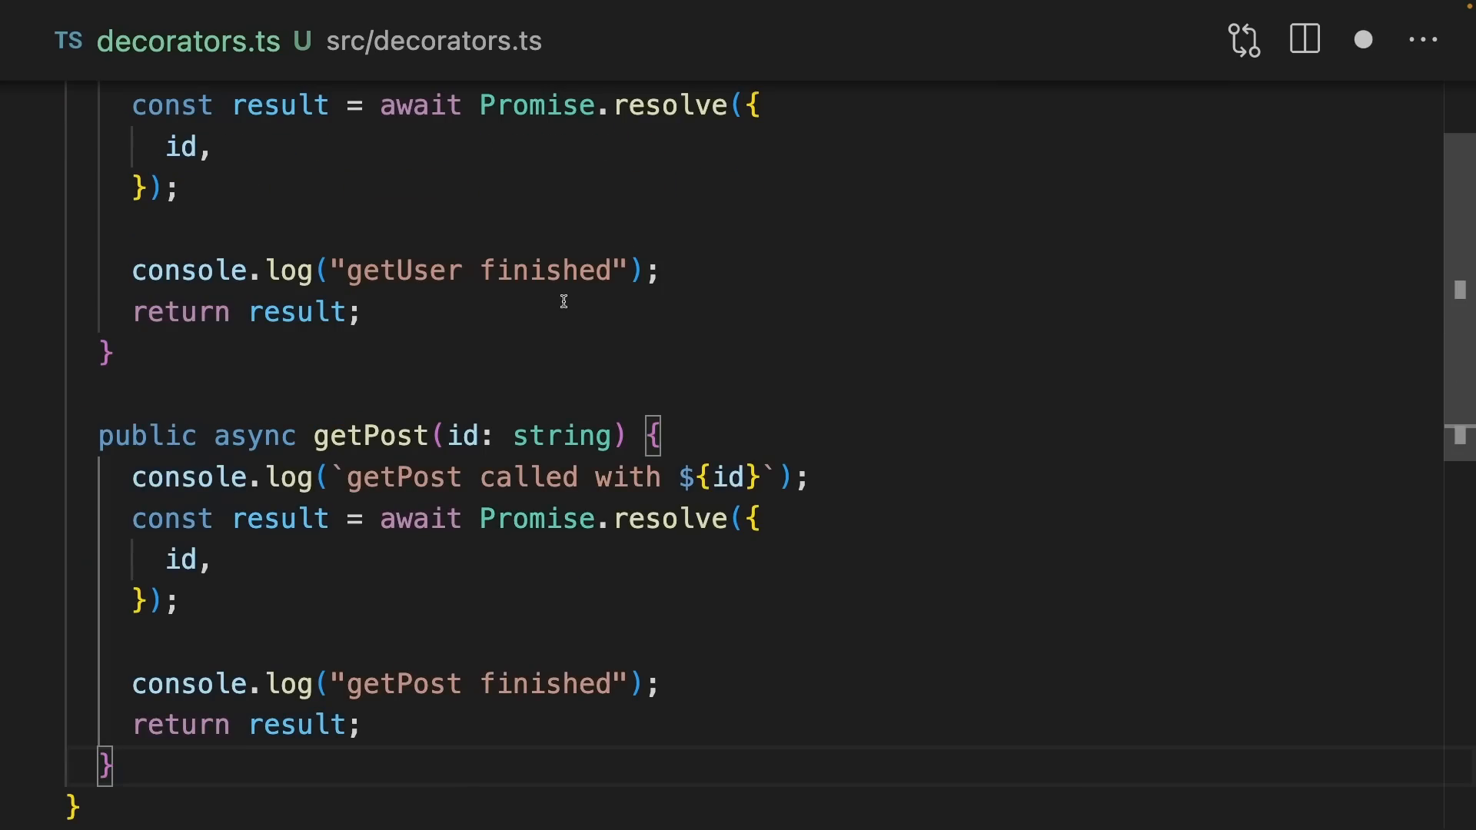
scroll(up, 3)
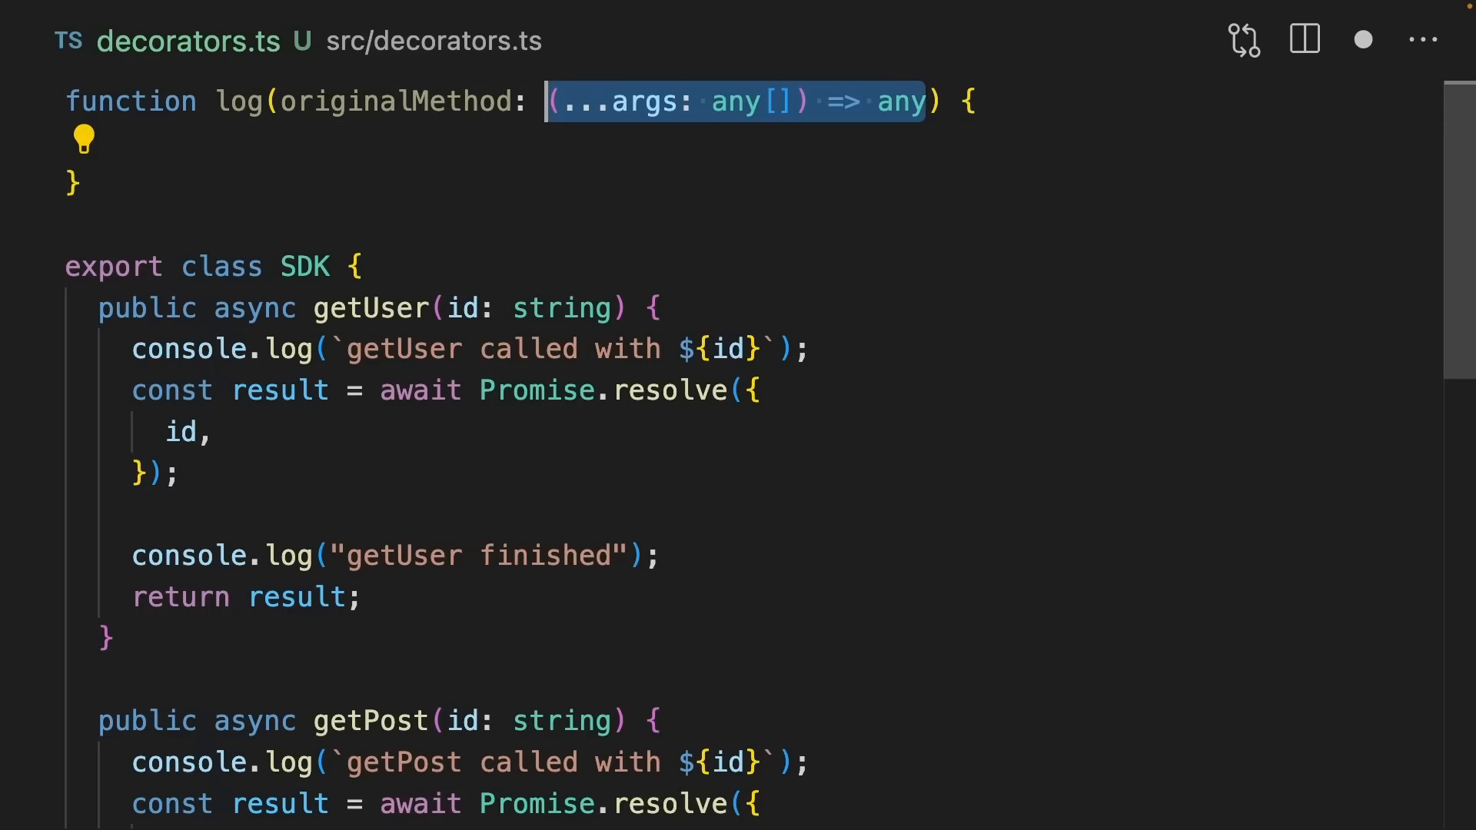
- Make log return an async method wrapper that logs the call, then select the undefined id
click(939, 226)
text(_context: ClassMethodDecoratorContext)
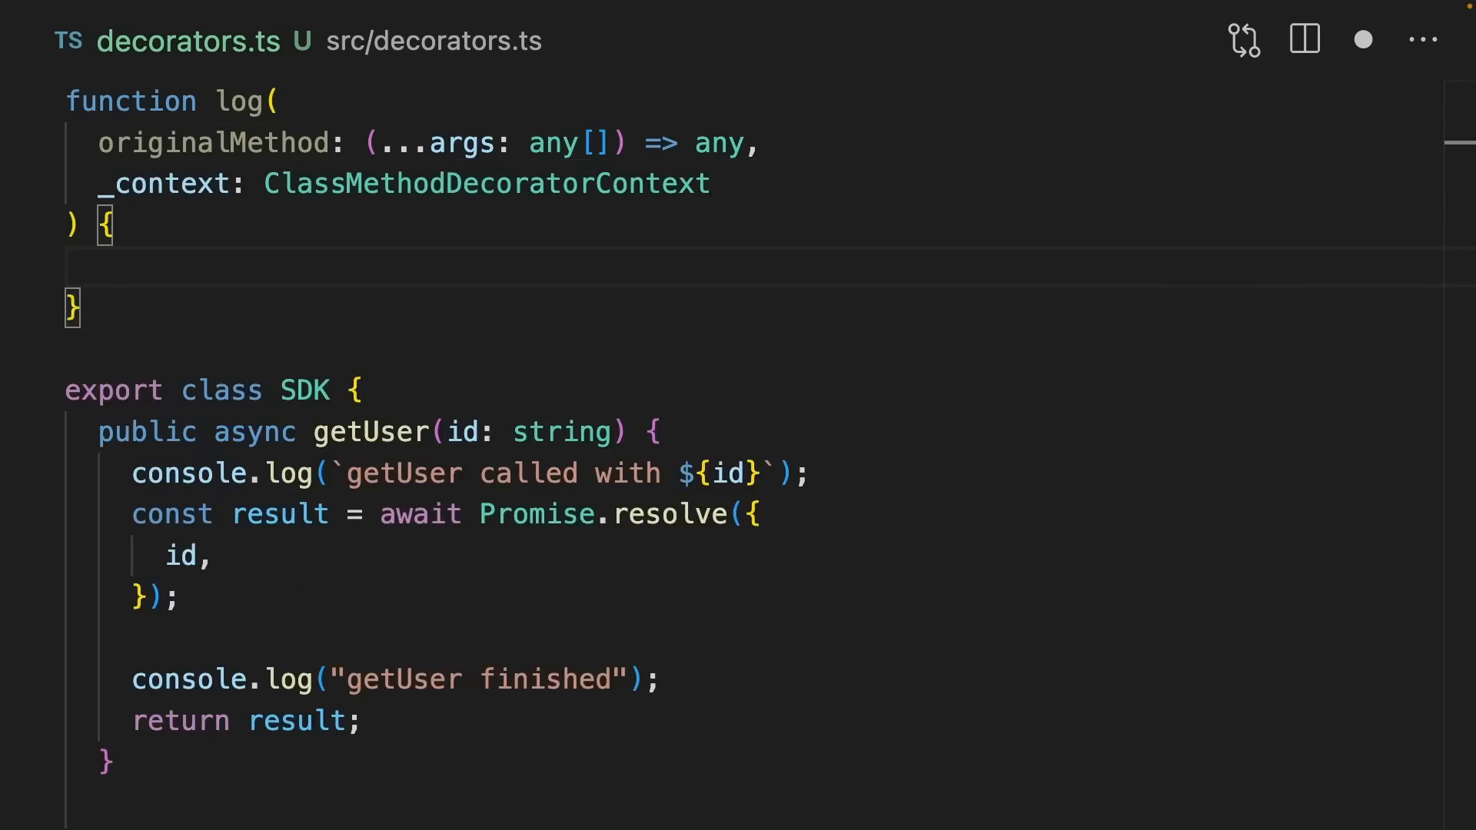
text(return async function method() {)
text(const result = await originalMethod.call(this, ...args);)
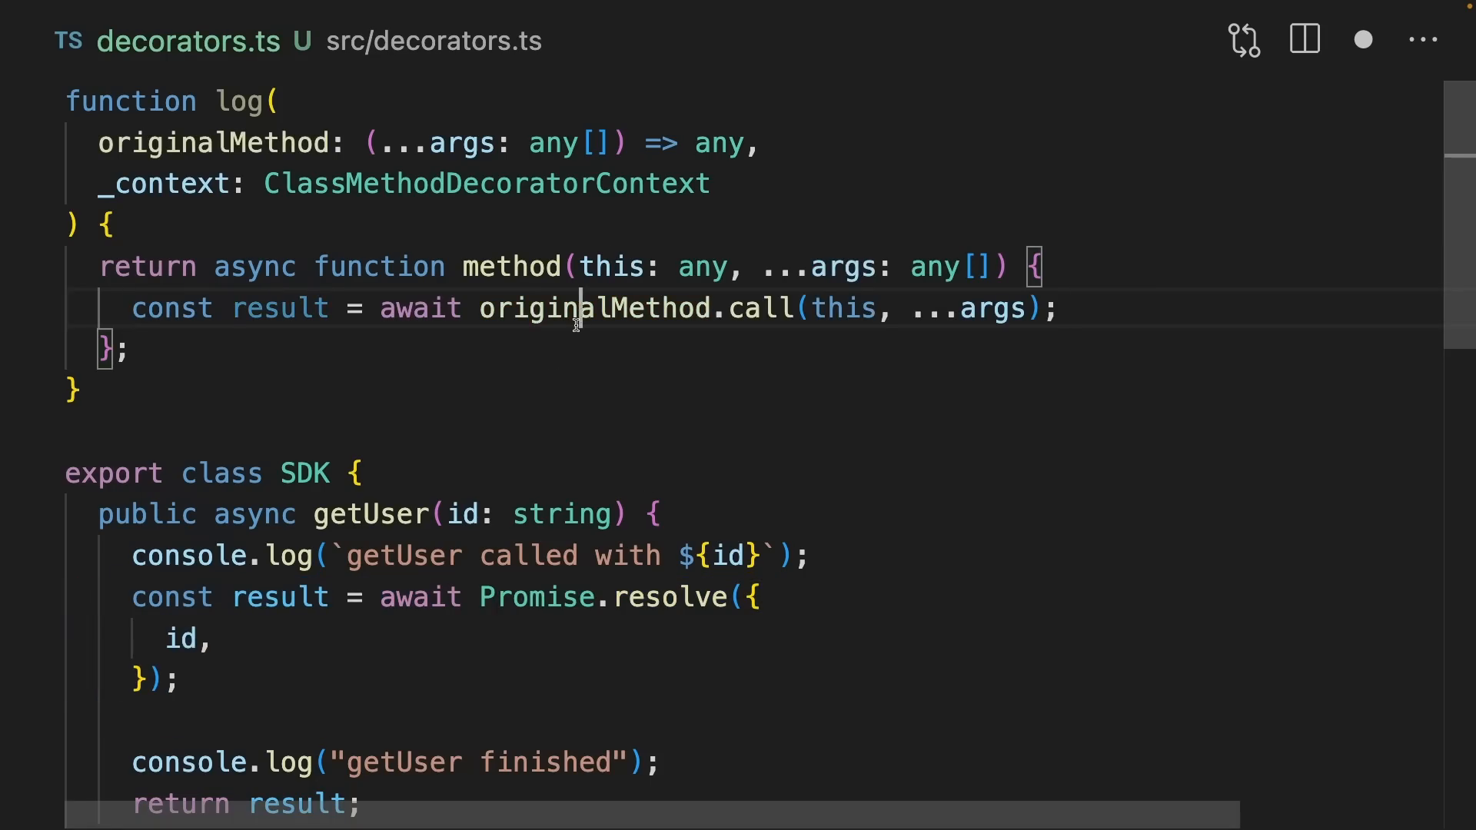
double_click(593, 309)
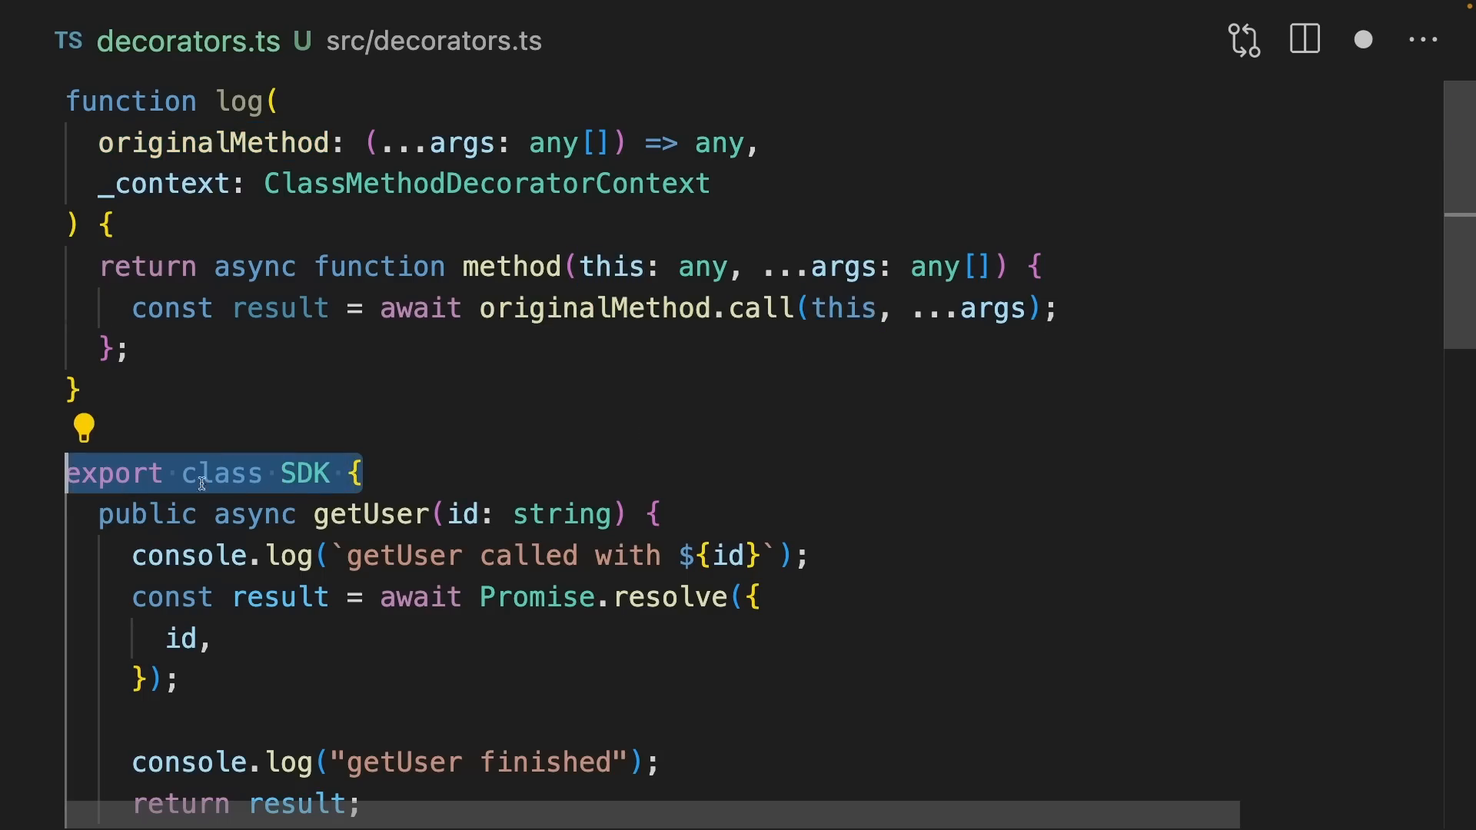
key(Enter)
text(return result;)
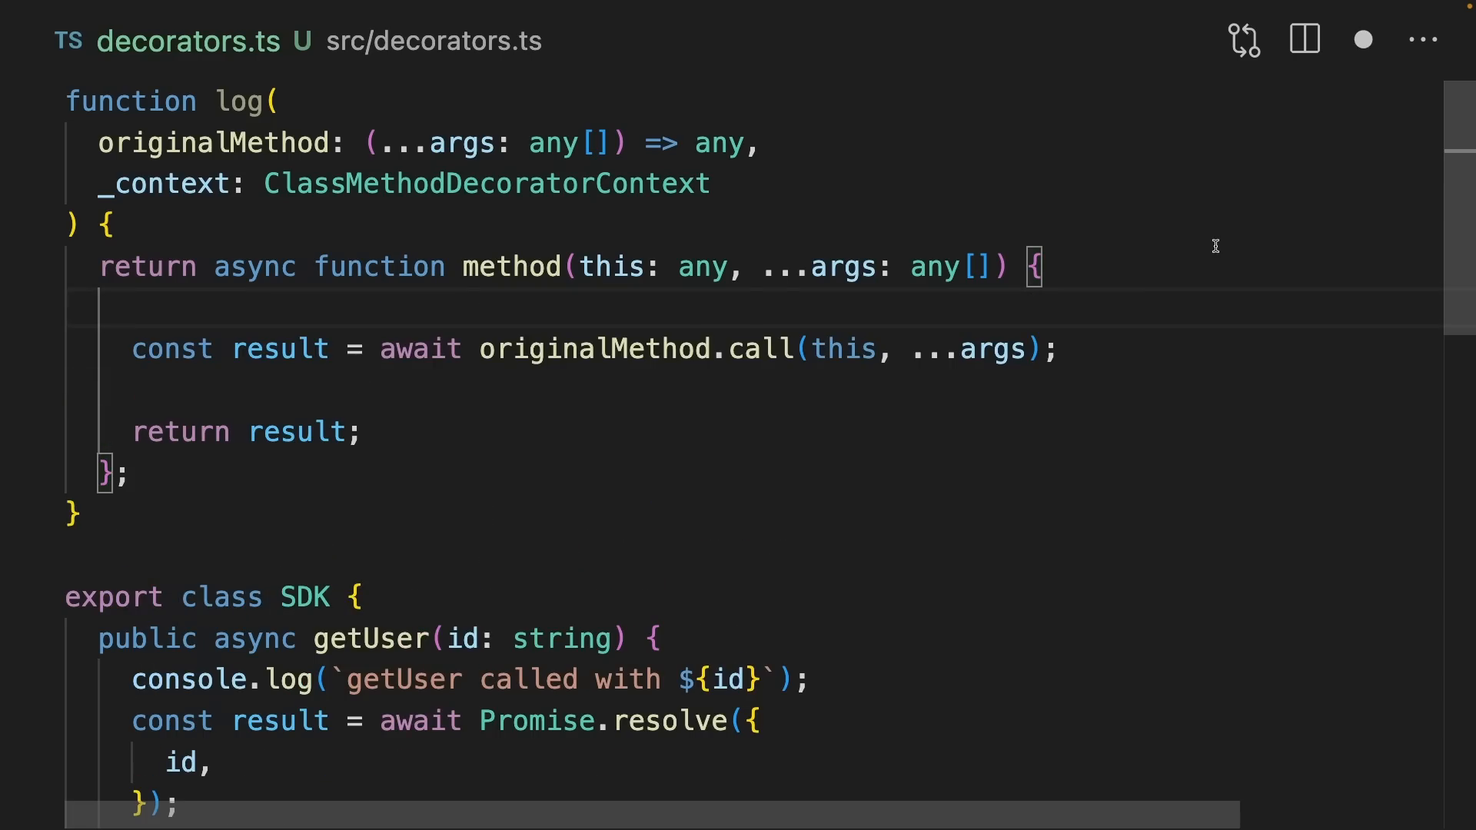
text(console.log(`getUser called with ${id}`);)
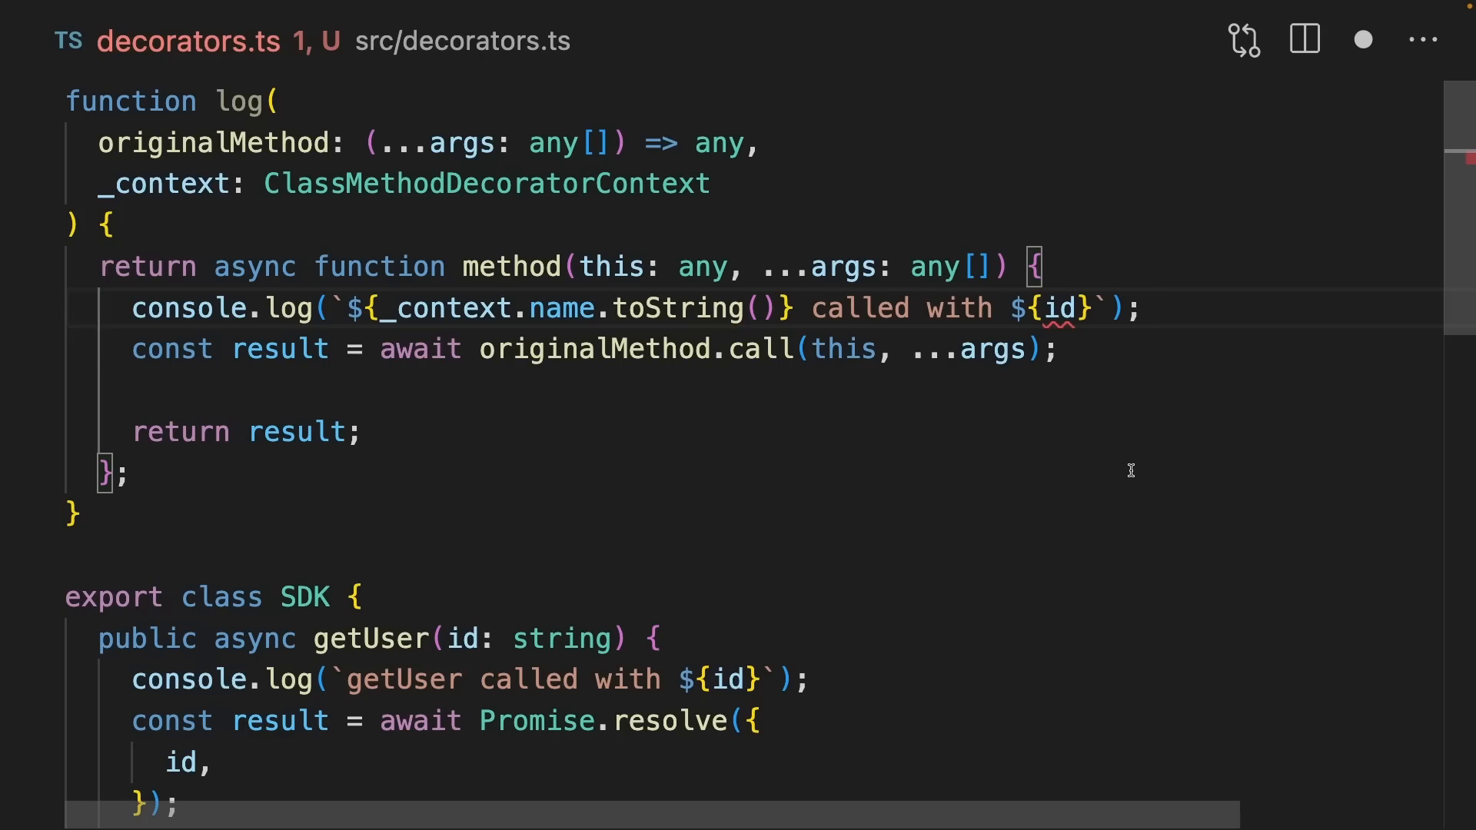
double_click(574, 309)
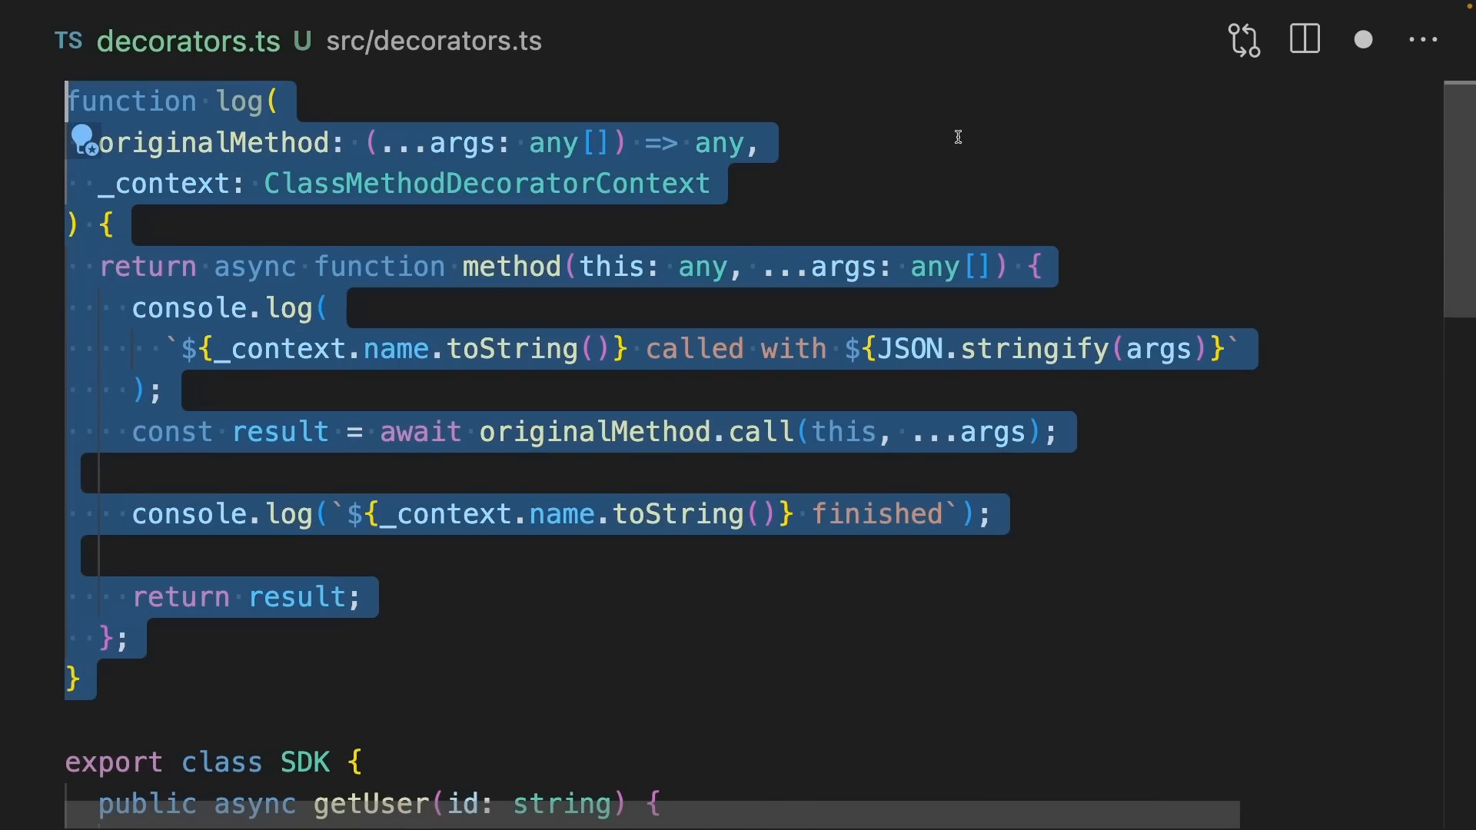
scroll(down, 3)
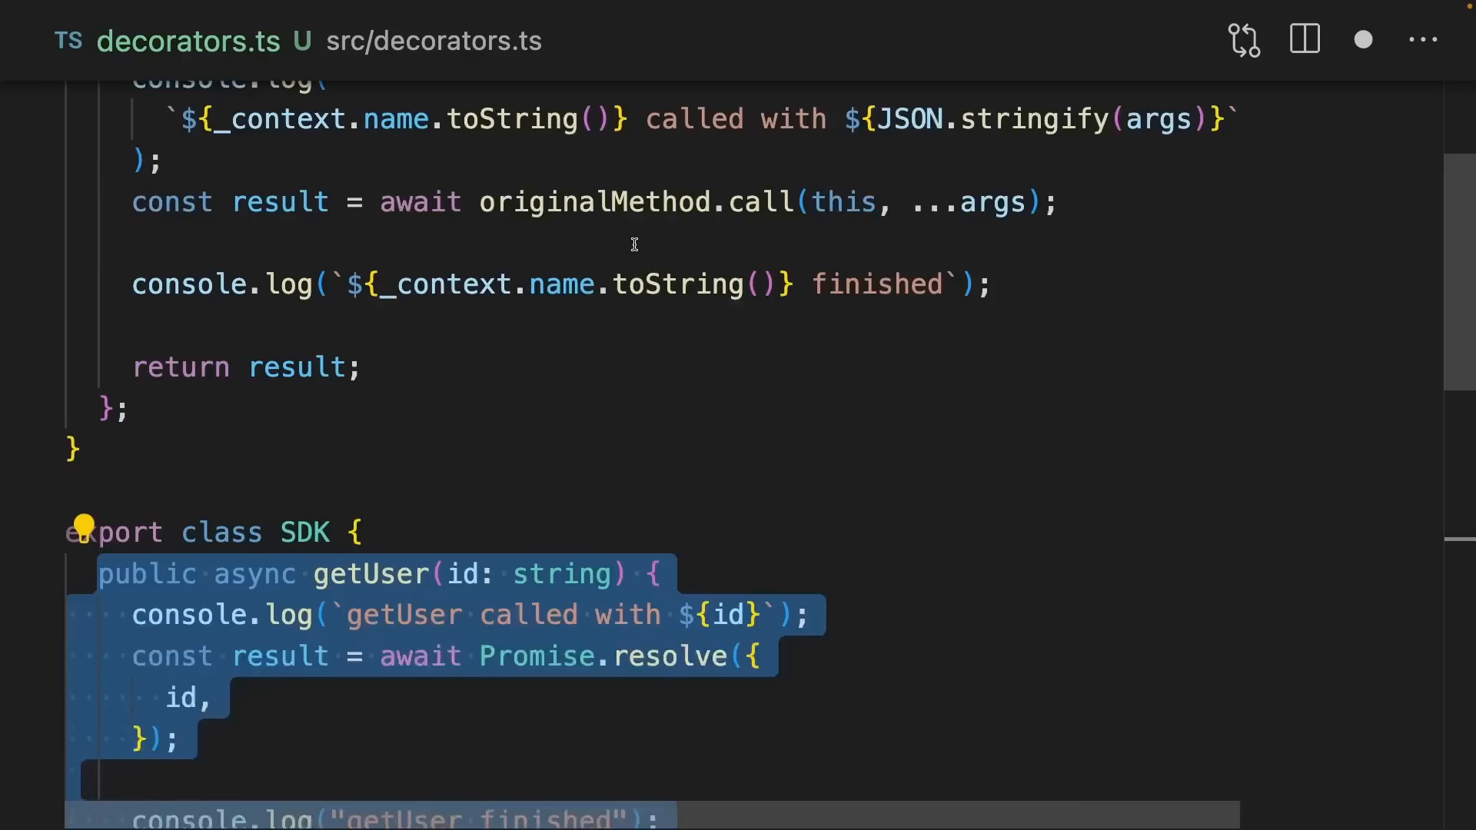
scroll(down, 3)
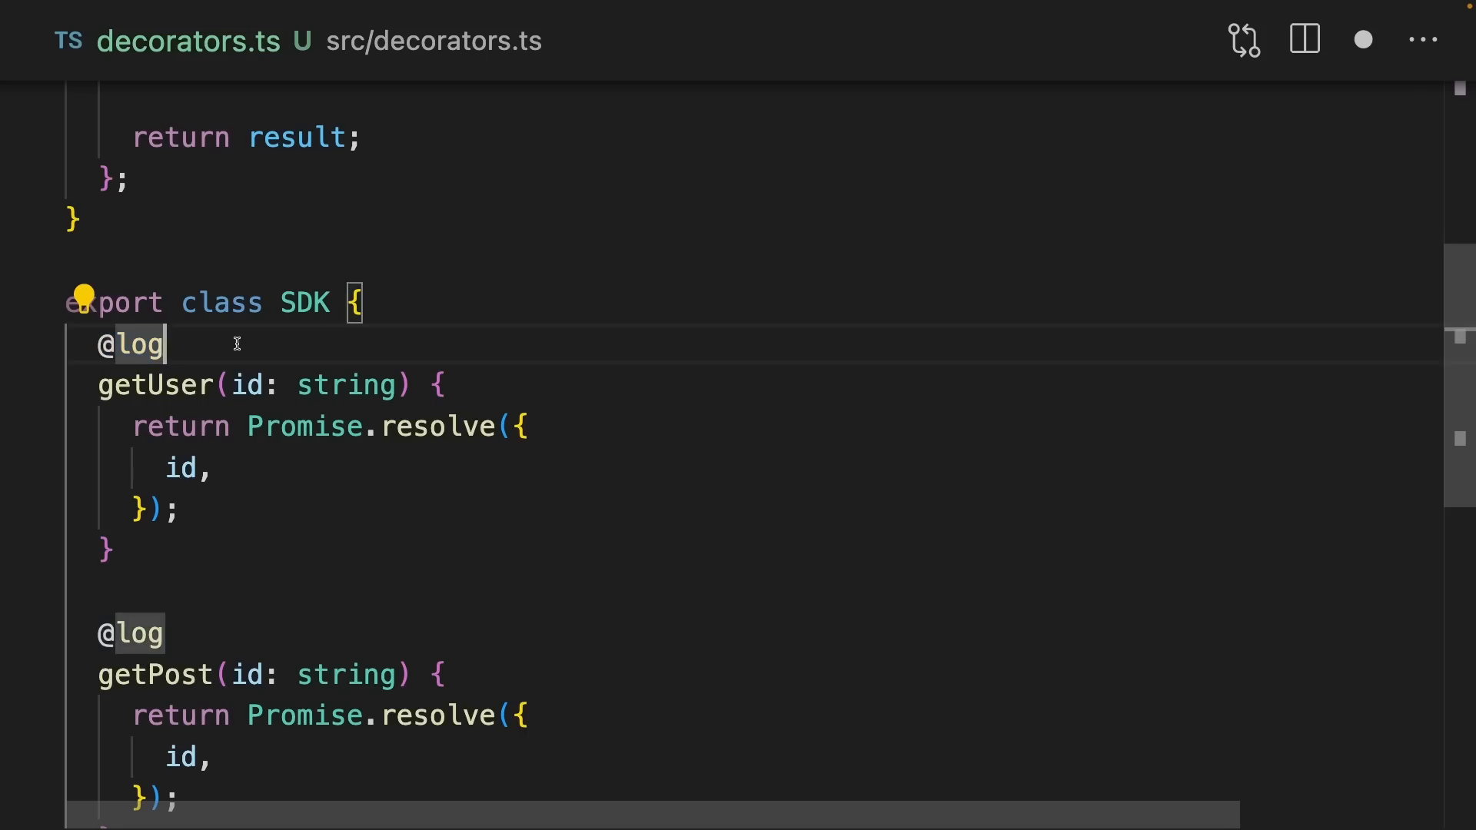
double_click(127, 344)
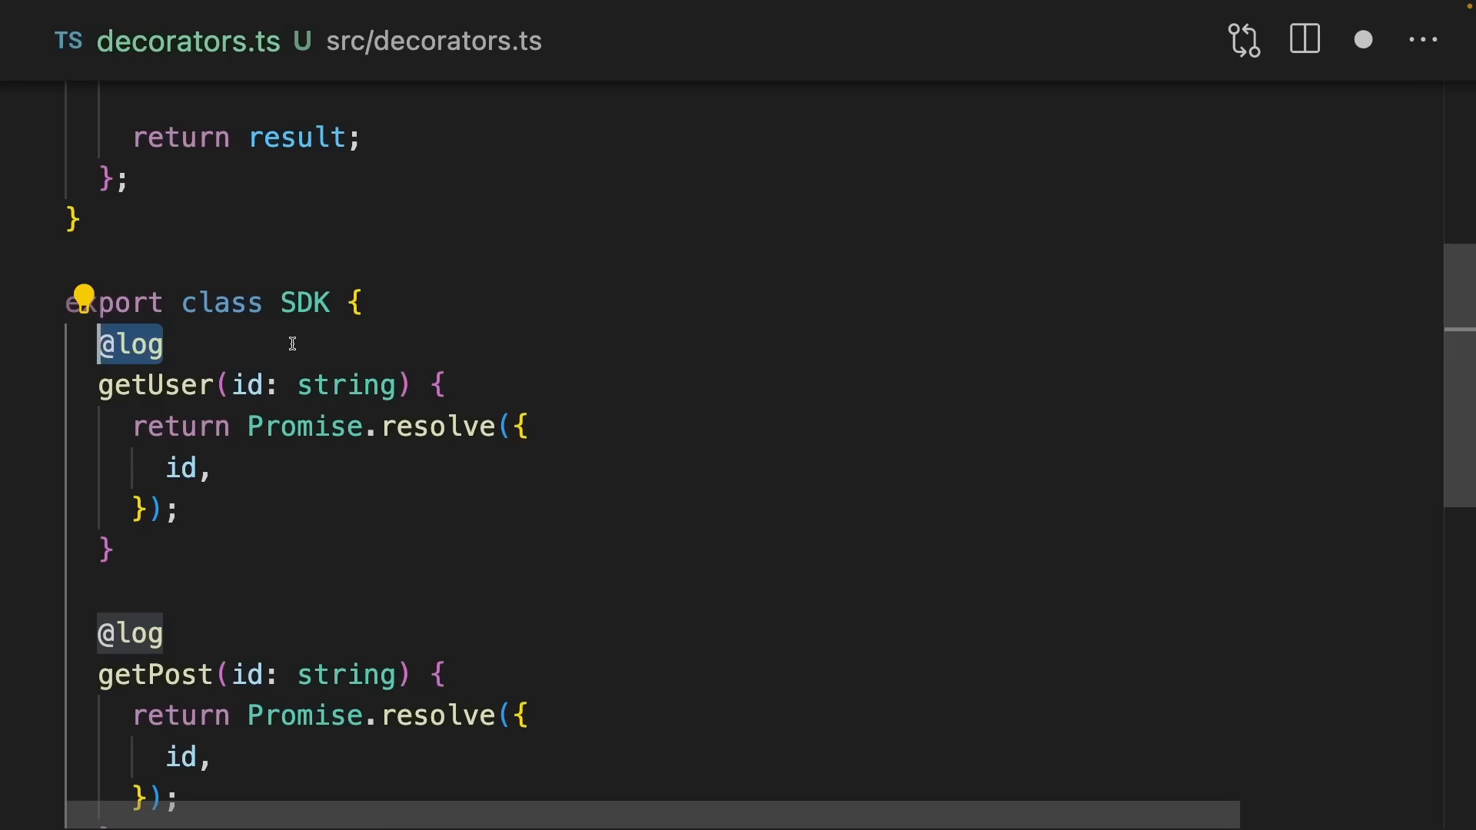
mouse_move(210, 617)
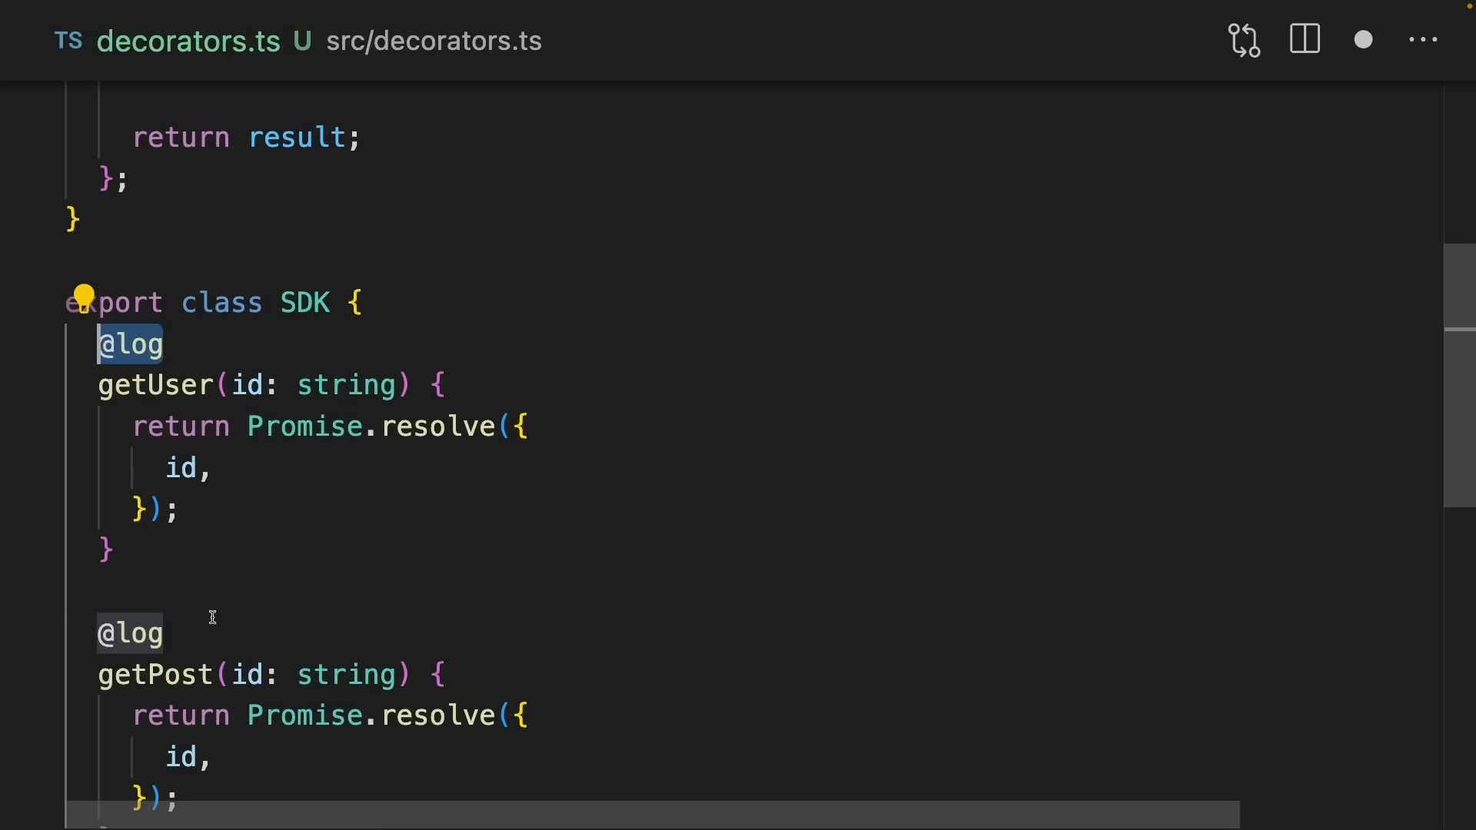